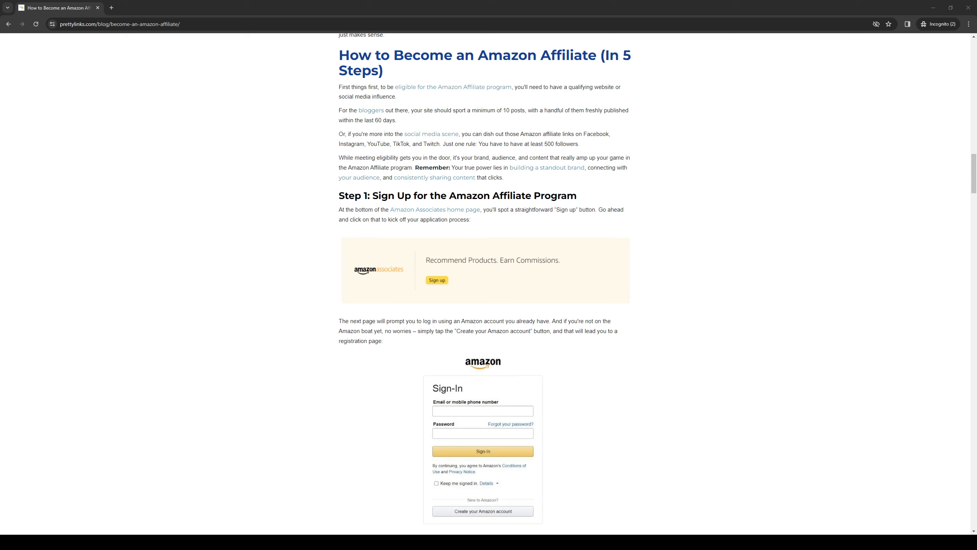
{"action": "mouse_move", "coordinate": [495, 344]}
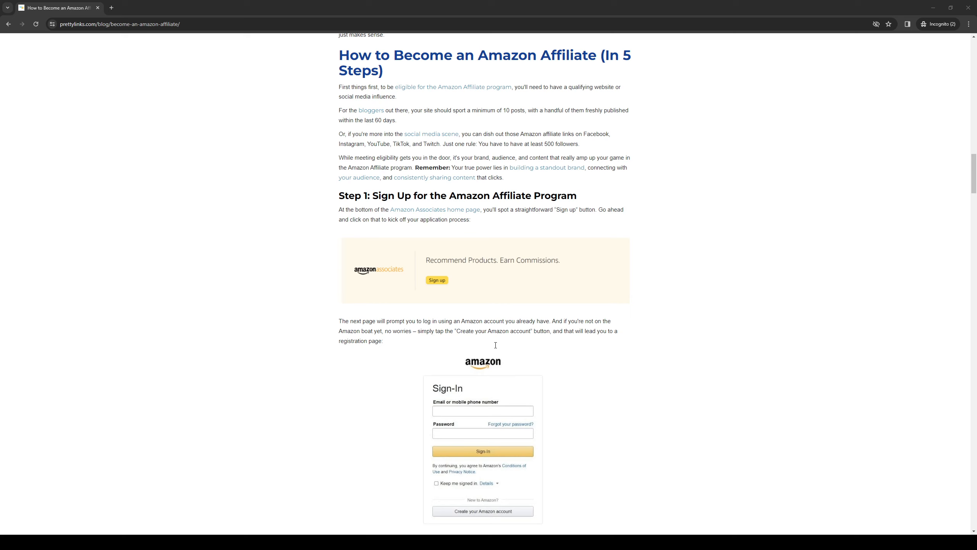
{"action": "mouse_move", "coordinate": [368, 356]}
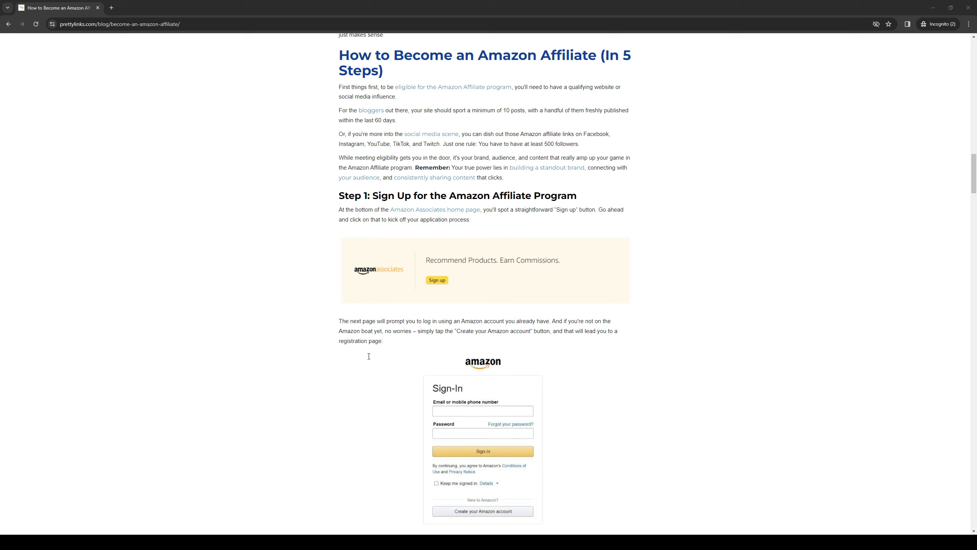
{"action": "mouse_move", "coordinate": [649, 300]}
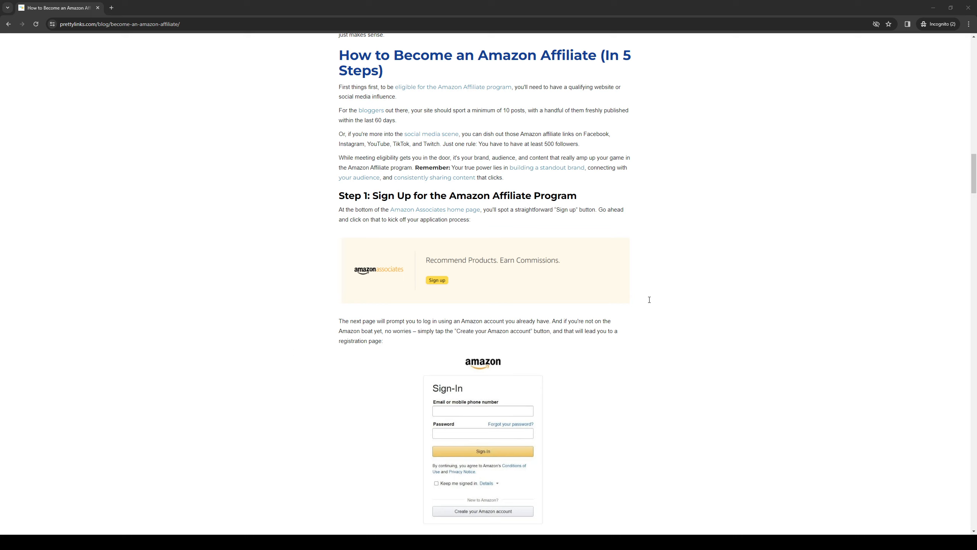
{"action": "mouse_move", "coordinate": [584, 358]}
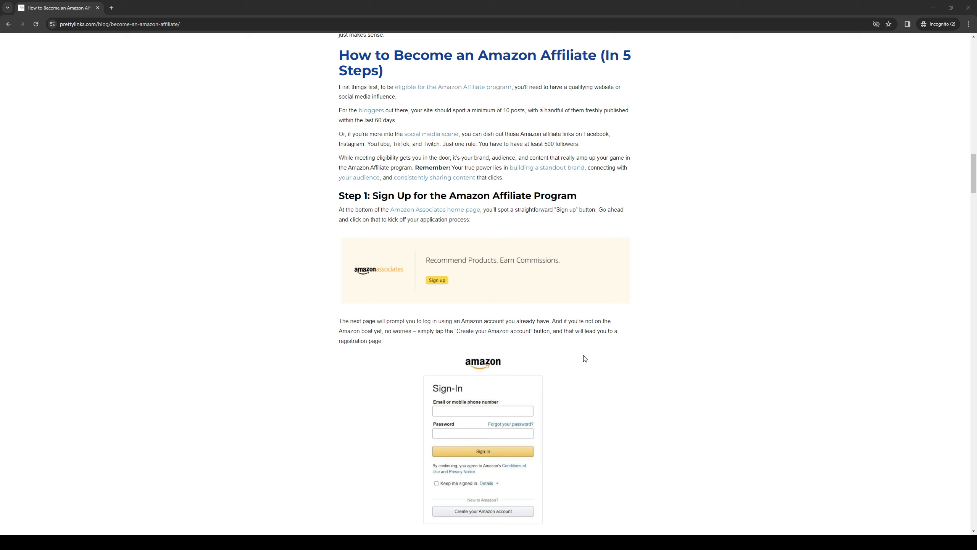
{"action": "mouse_move", "coordinate": [646, 136]}
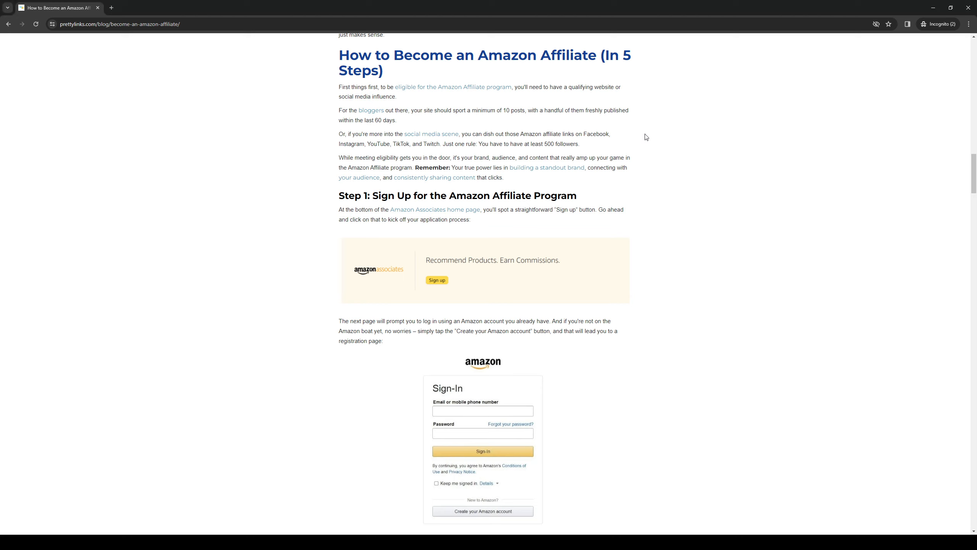
{"action": "mouse_move", "coordinate": [723, 243]}
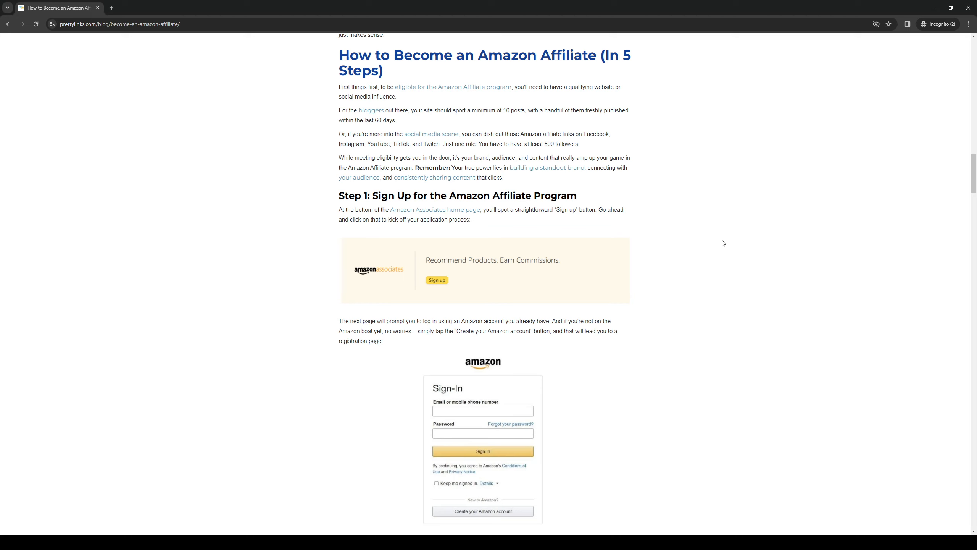
{"action": "mouse_move", "coordinate": [742, 246]}
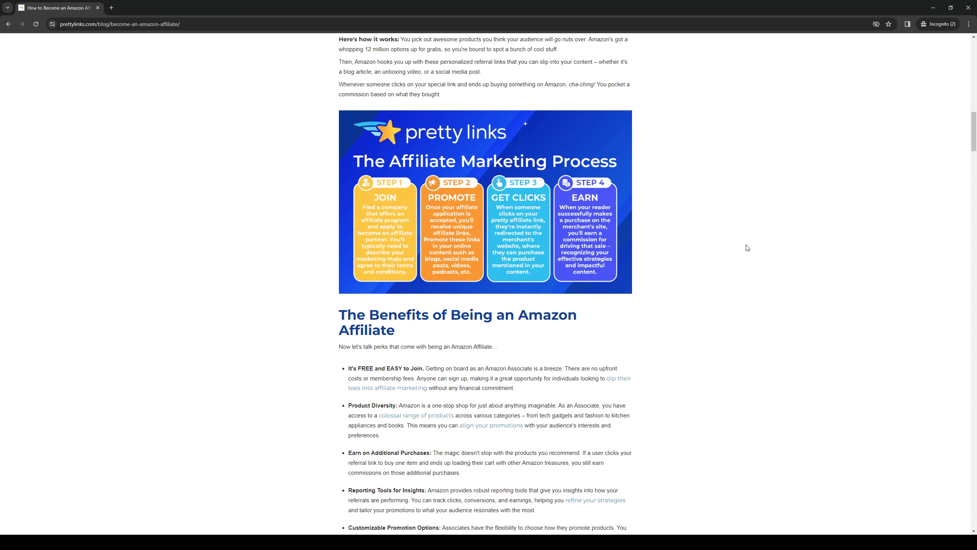
Step: Scroll the article back to the five-step guide and the Step 1 sign-up heading
{"action": "scroll", "scroll_direction": "down", "scroll_amount": 3}
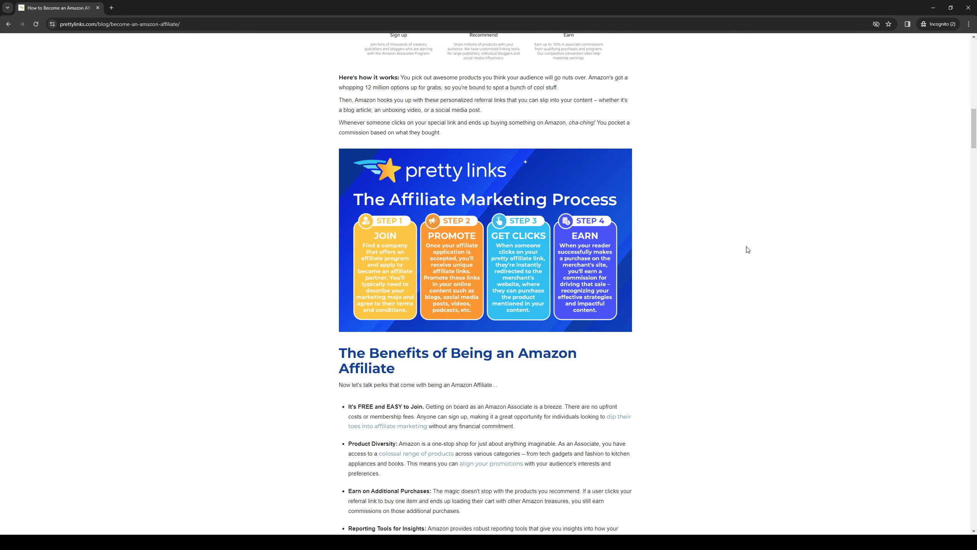
{"action": "mouse_move", "coordinate": [747, 263]}
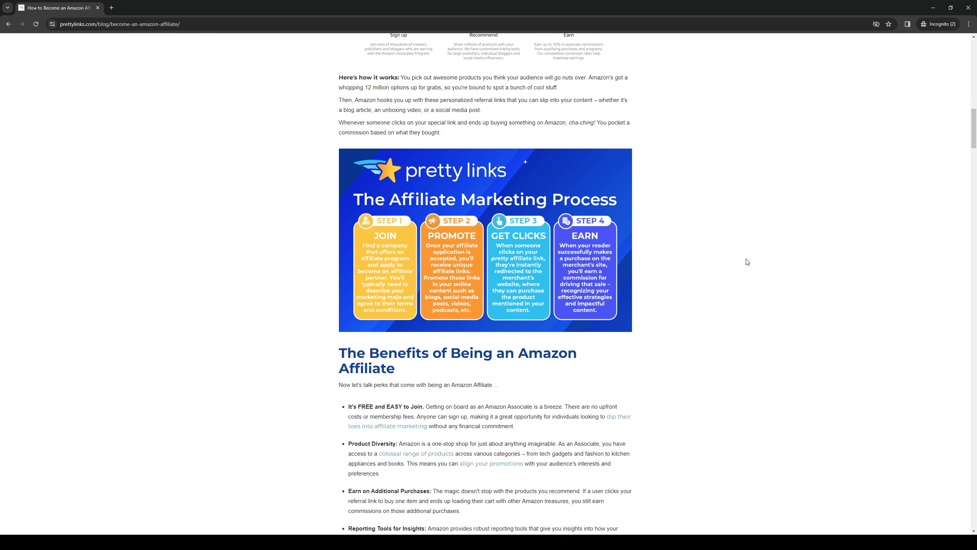
{"action": "scroll", "scroll_direction": "down", "scroll_amount": 3}
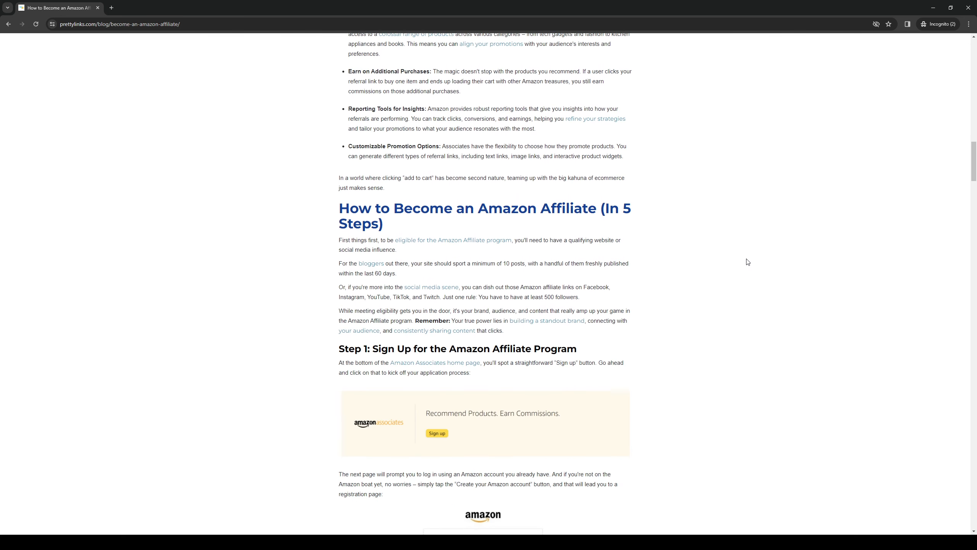
{"action": "scroll", "scroll_direction": "down", "scroll_amount": 3}
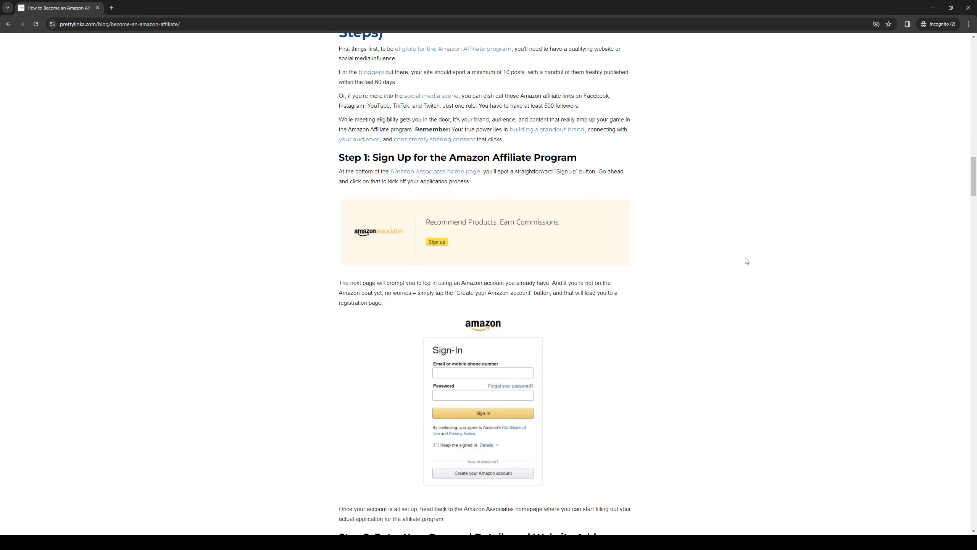
{"action": "scroll", "scroll_direction": "up", "scroll_amount": 3}
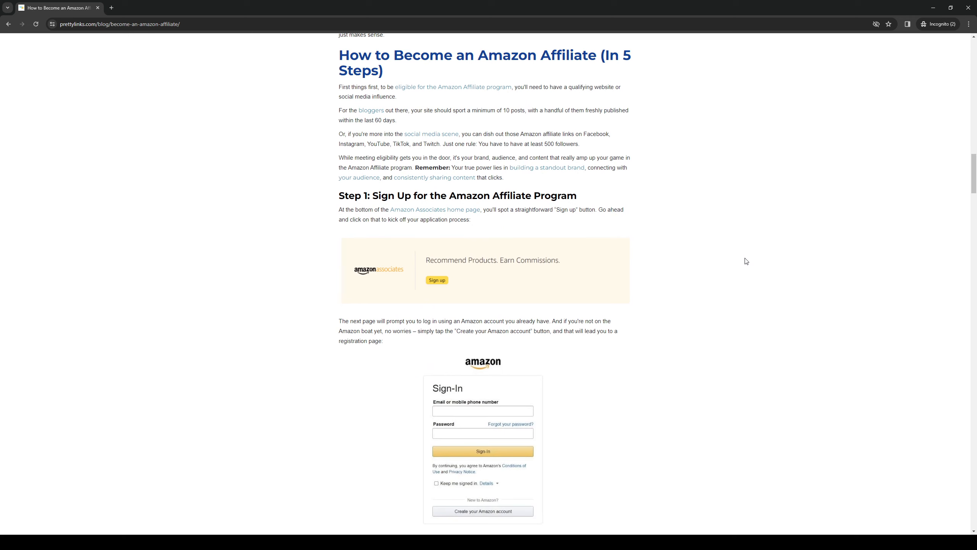
{"action": "mouse_move", "coordinate": [398, 248]}
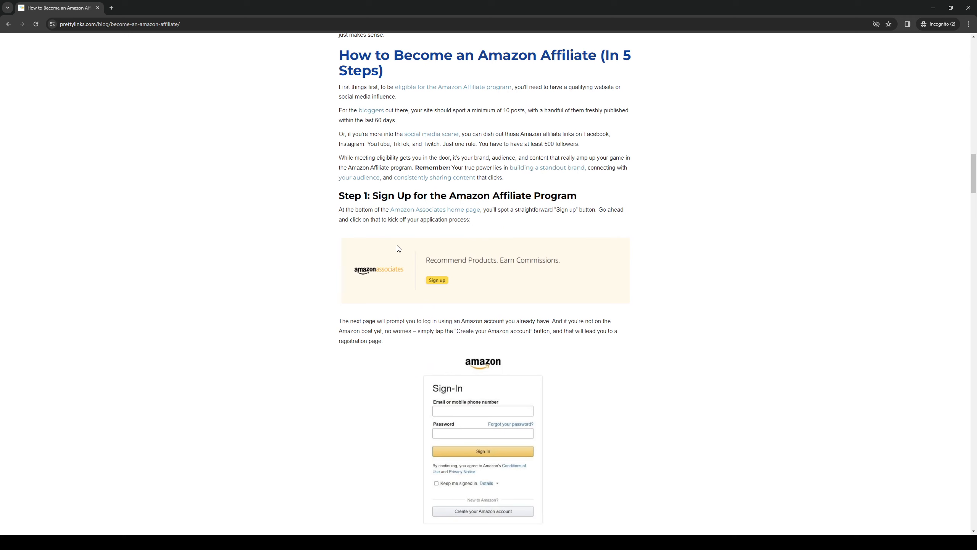
{"action": "mouse_move", "coordinate": [258, 236]}
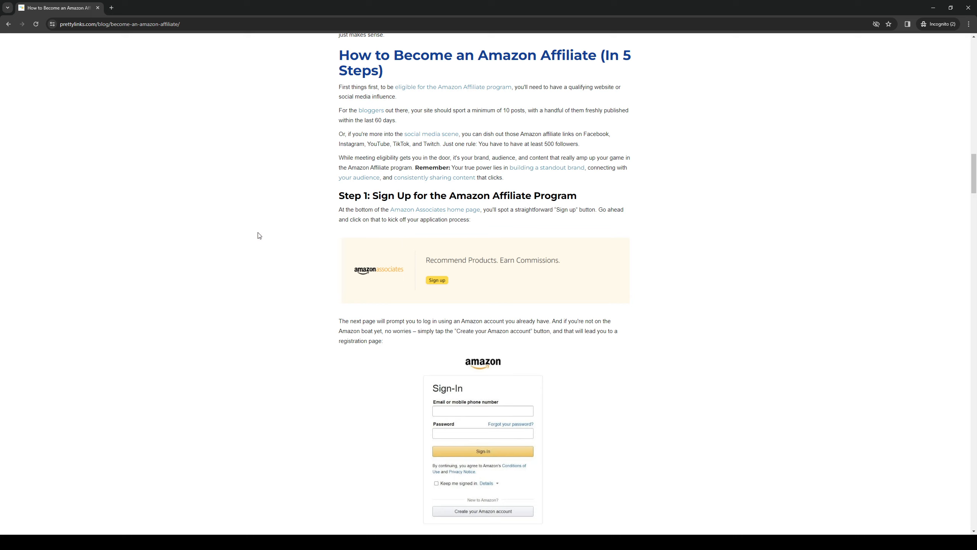
{"action": "mouse_move", "coordinate": [268, 236]}
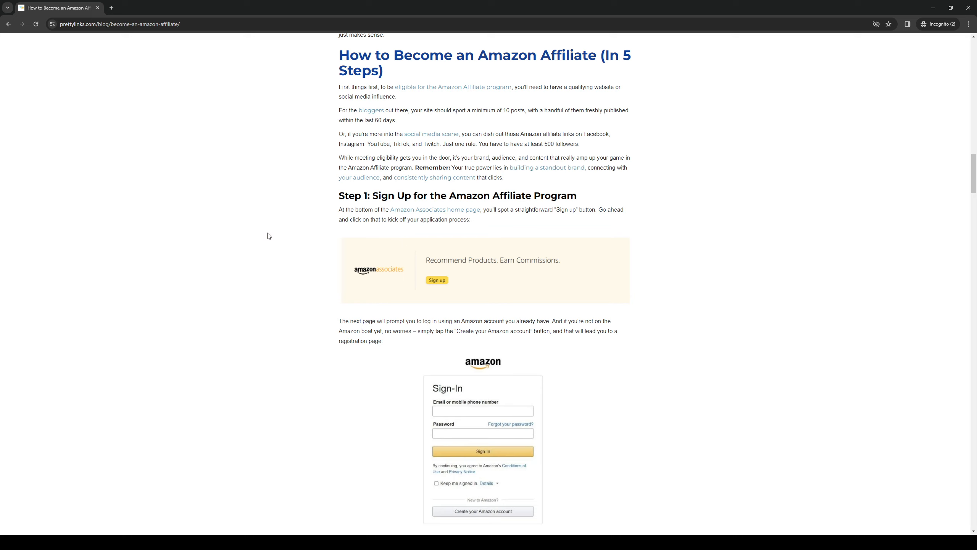
{"action": "mouse_move", "coordinate": [593, 219]}
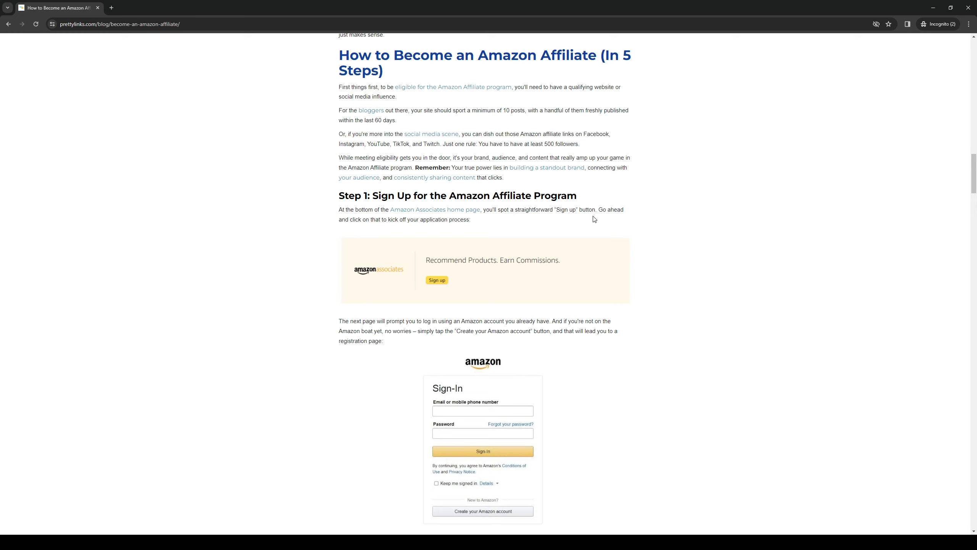
{"action": "mouse_move", "coordinate": [416, 235]}
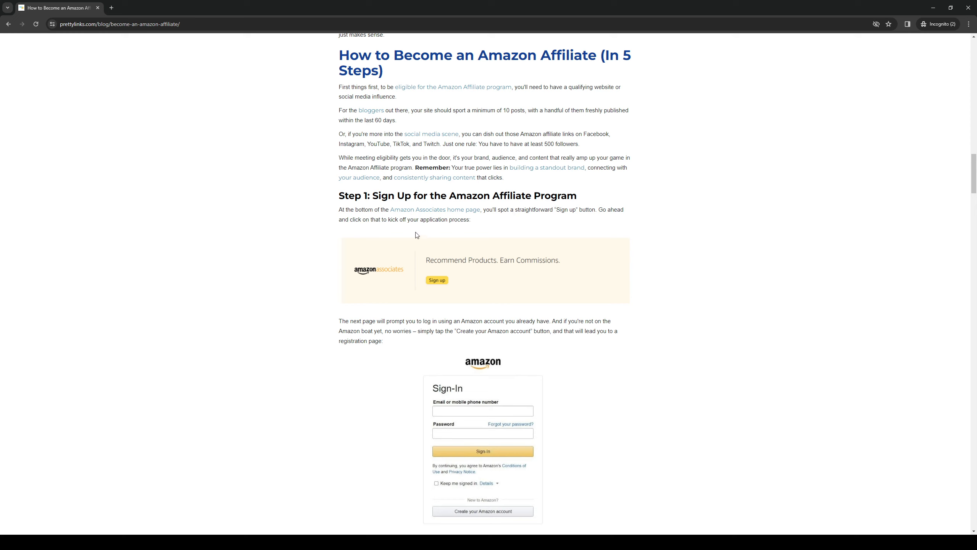
{"action": "mouse_move", "coordinate": [436, 209]}
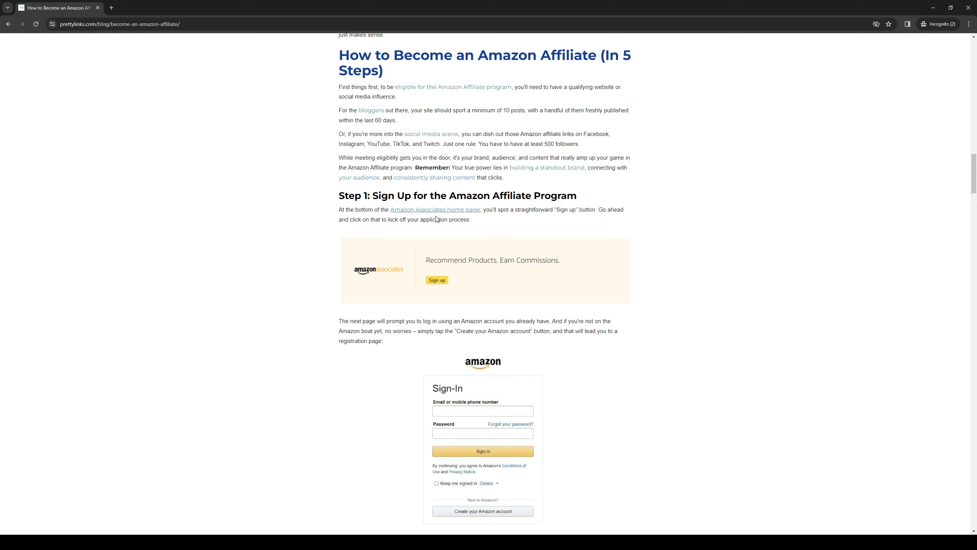
Step: Follow the Step 1 'Amazon Associates home page' link, landing on affiliate-program.amazon.com in a new tab
{"action": "left_click", "coordinate": [435, 208]}
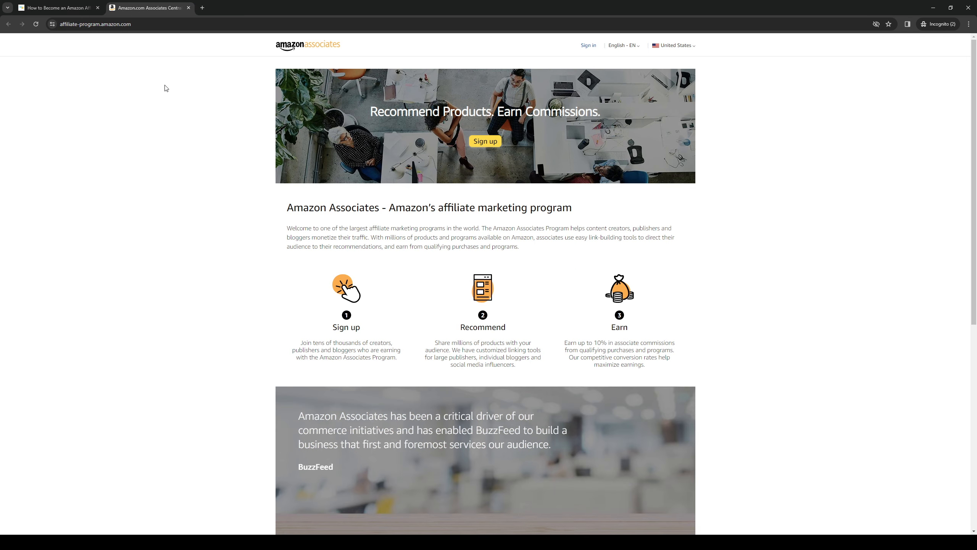
{"action": "mouse_move", "coordinate": [501, 270]}
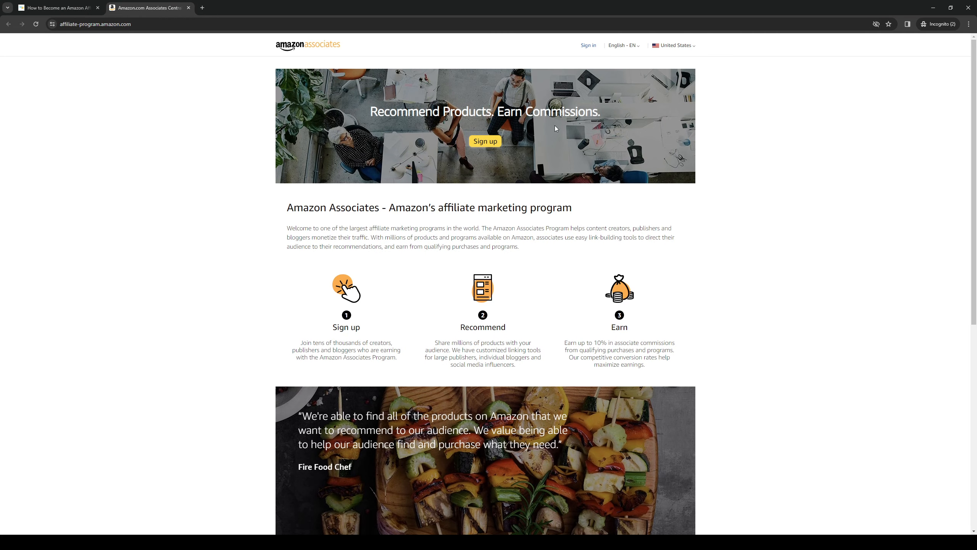
{"action": "mouse_move", "coordinate": [577, 61]}
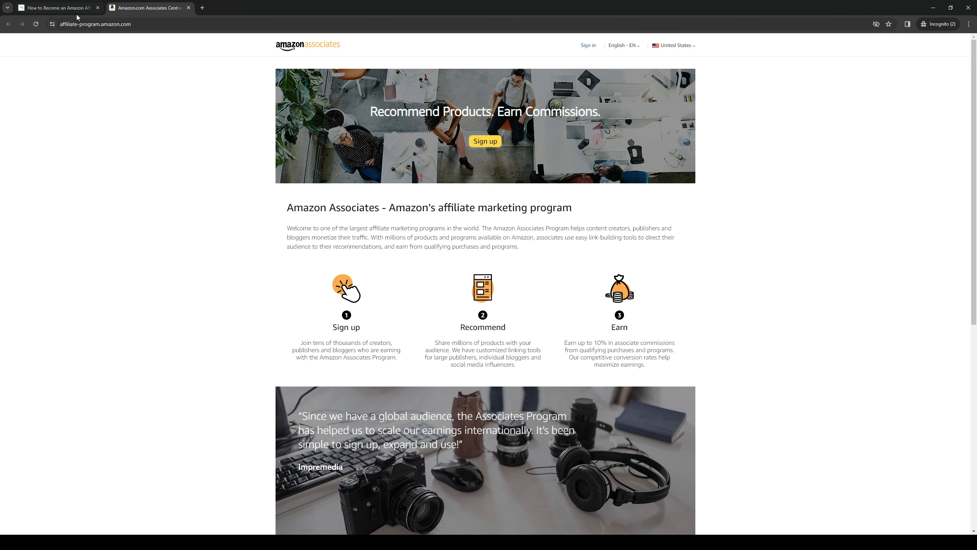
Step: Return to the Prettylinks tab and scroll to Step 2: Enter Your Personal Details and Website Address
{"action": "left_click", "coordinate": [56, 8]}
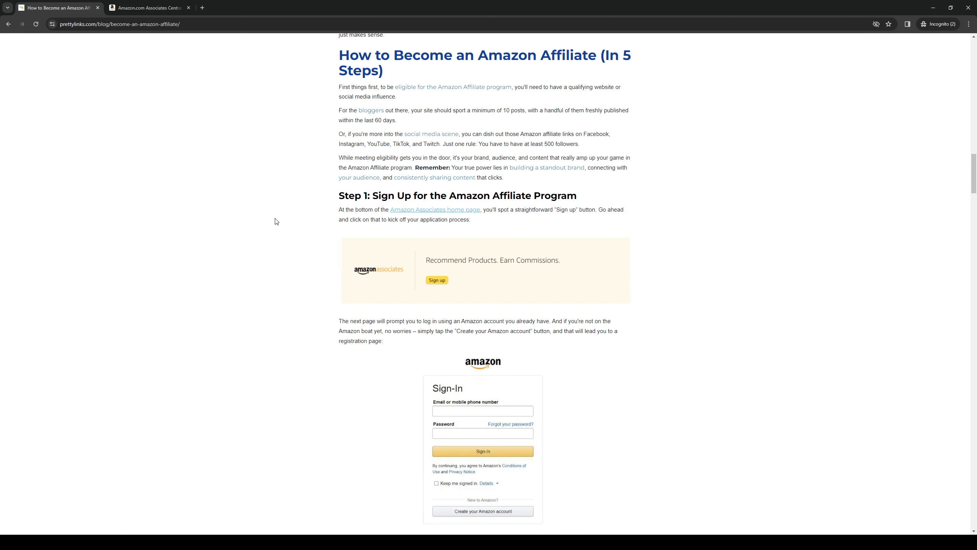
{"action": "scroll", "scroll_direction": "down", "scroll_amount": 3}
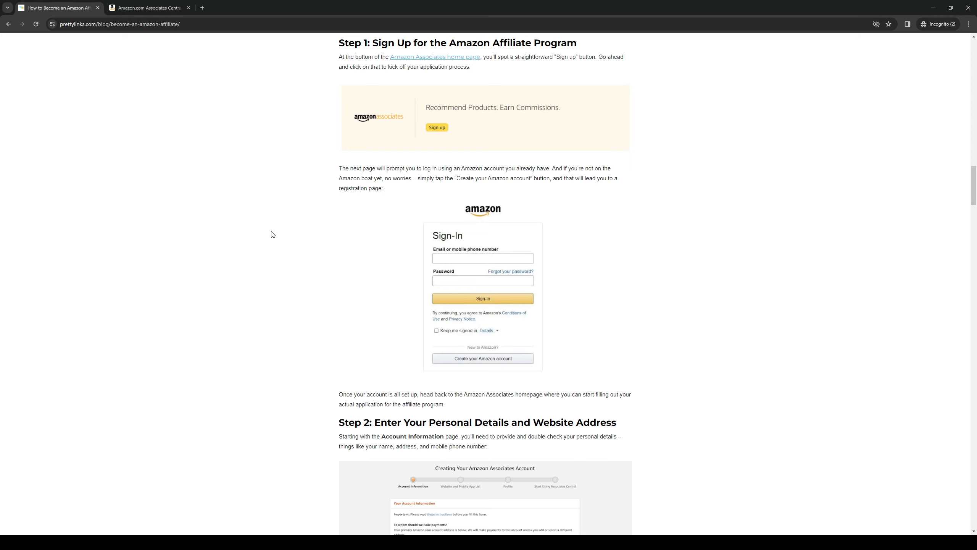
{"action": "scroll", "scroll_direction": "down", "scroll_amount": 3}
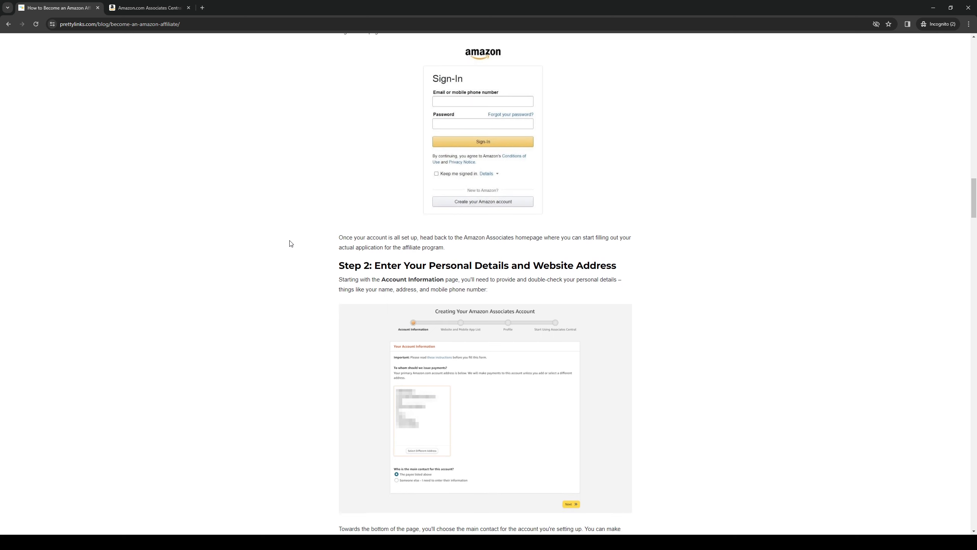
{"action": "scroll", "scroll_direction": "down", "scroll_amount": 3}
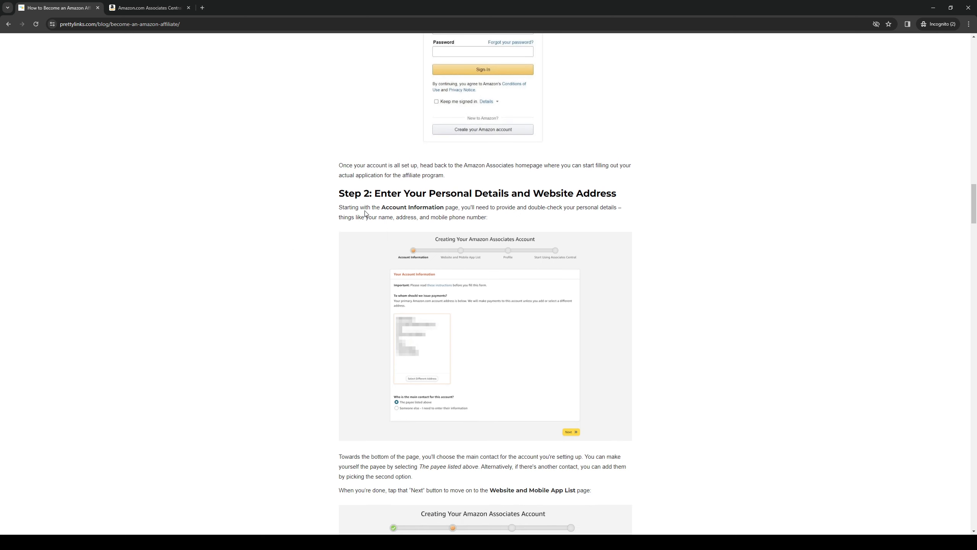
{"action": "mouse_move", "coordinate": [293, 268]}
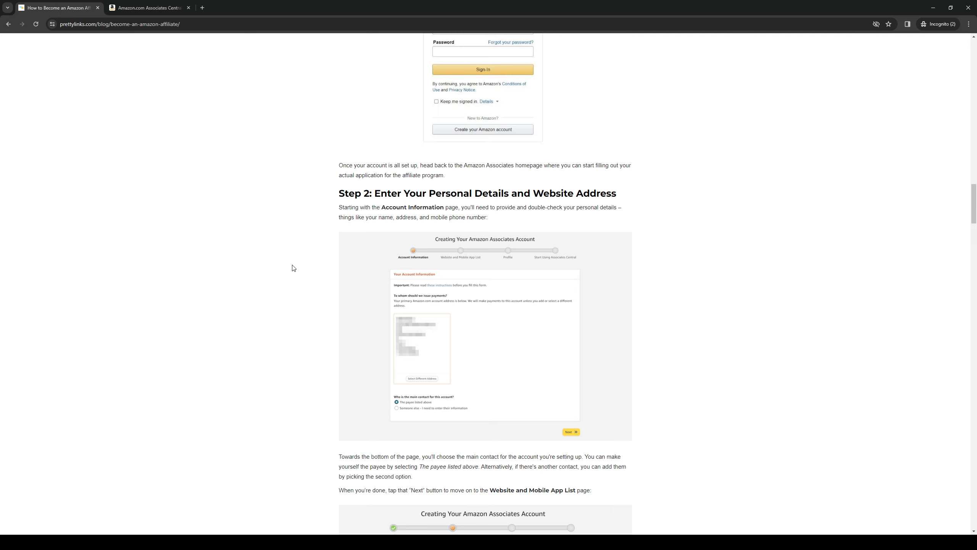
{"action": "mouse_move", "coordinate": [264, 261]}
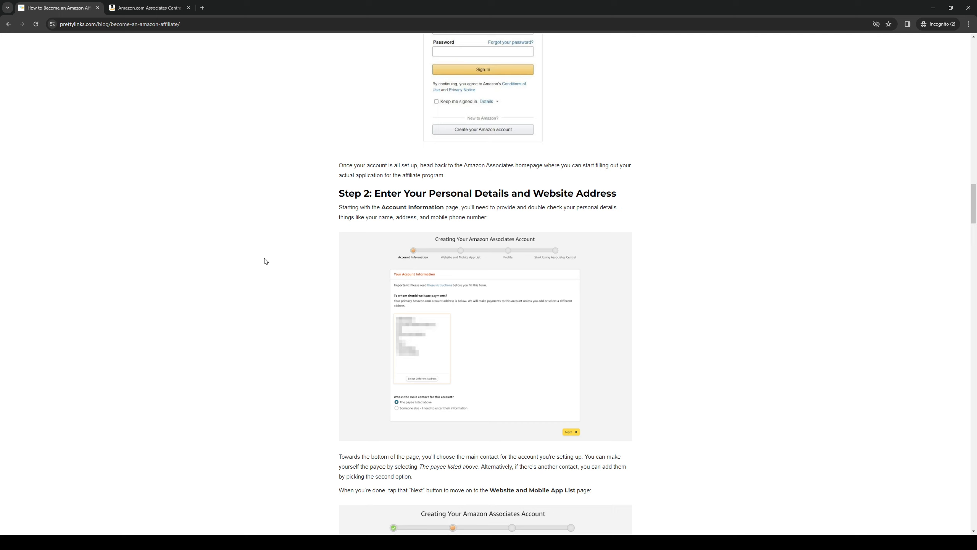
{"action": "mouse_move", "coordinate": [279, 255]}
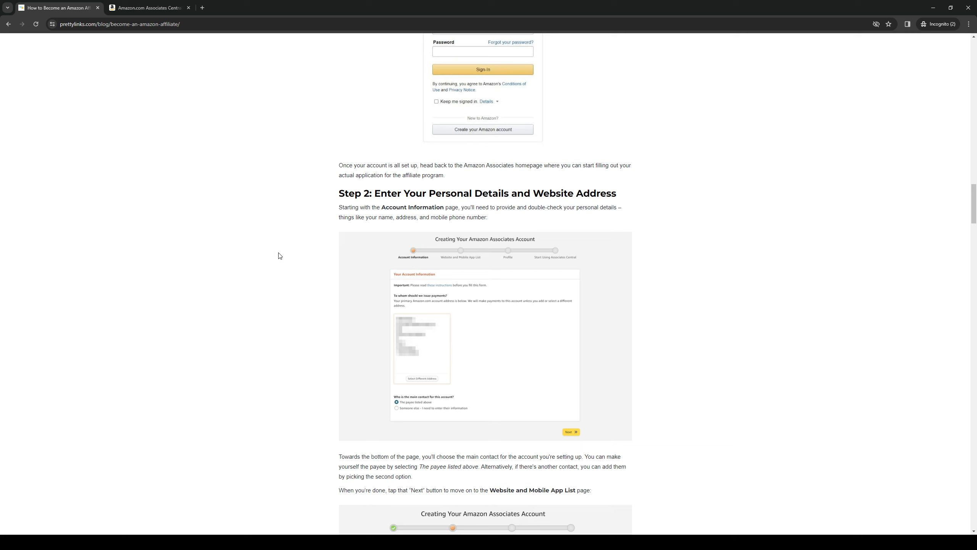
{"action": "mouse_move", "coordinate": [283, 259]}
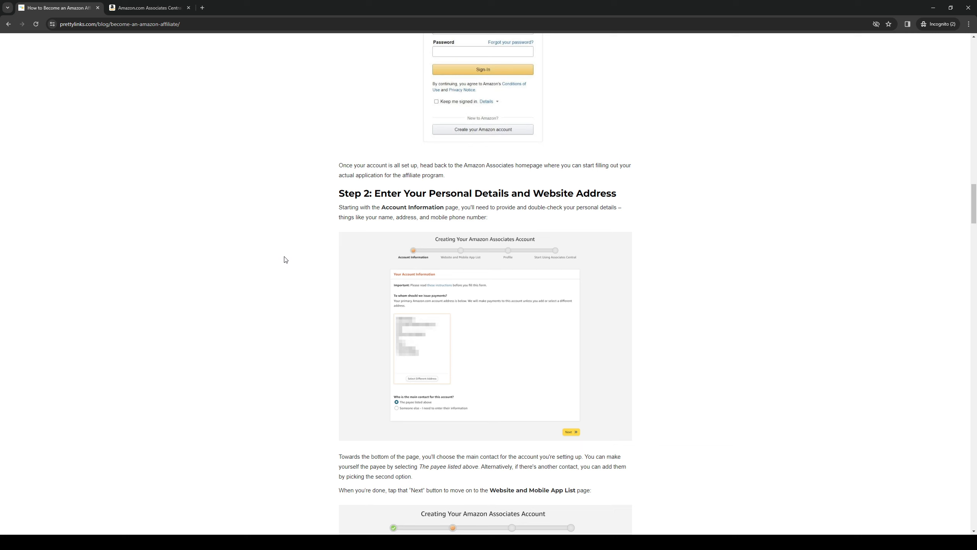
{"action": "scroll", "scroll_direction": "down", "scroll_amount": 3}
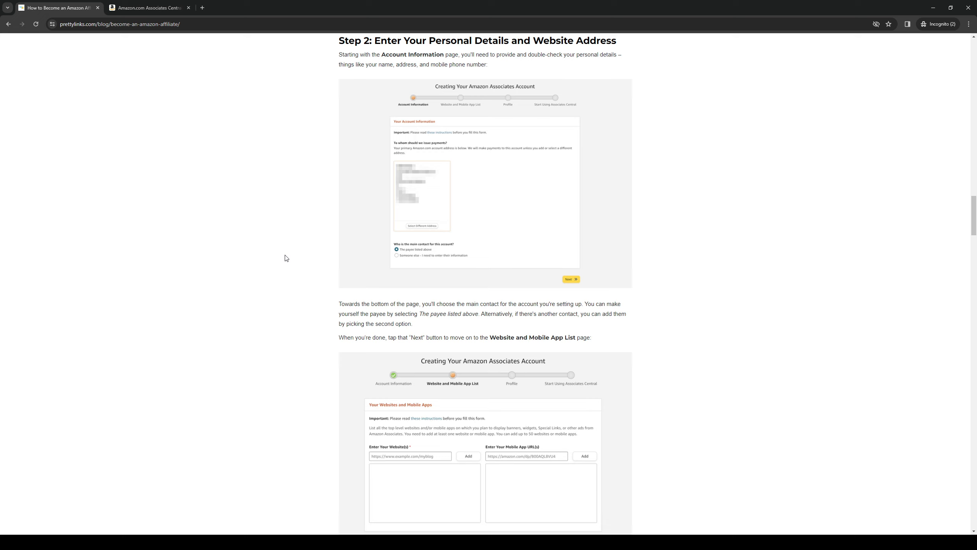
{"action": "mouse_move", "coordinate": [294, 282]}
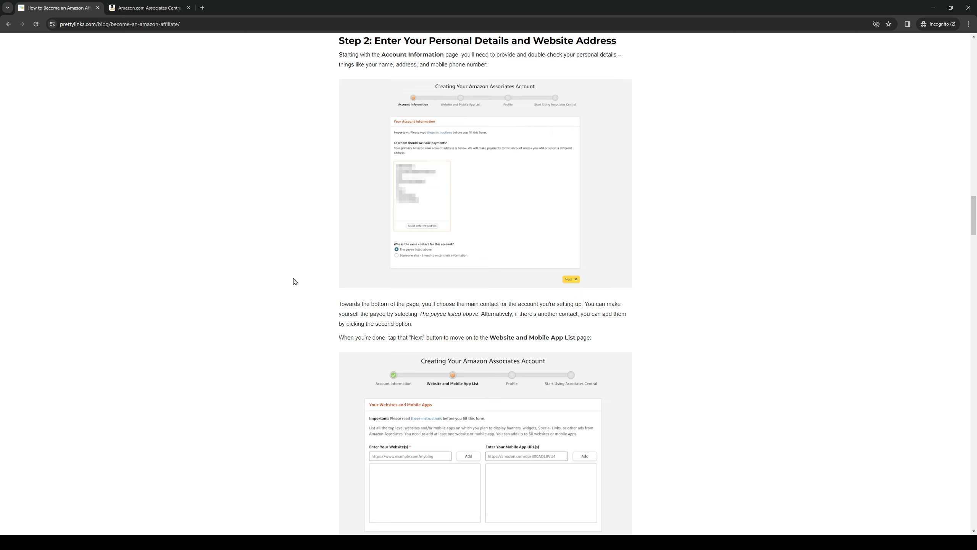
{"action": "mouse_move", "coordinate": [313, 283]}
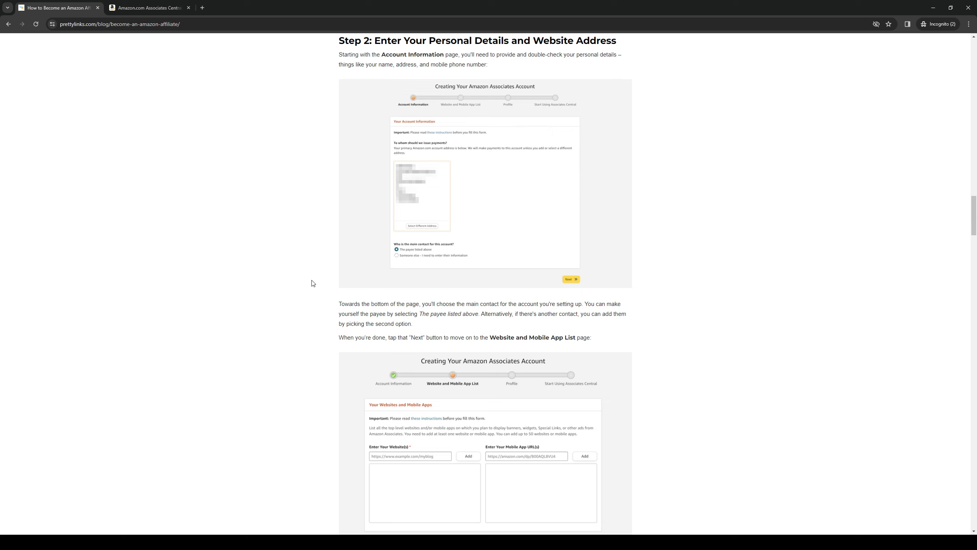
Step: Scroll past the Website and Mobile App List image to the Step 3: Build Your Profile heading
{"action": "scroll", "scroll_direction": "down", "scroll_amount": 3}
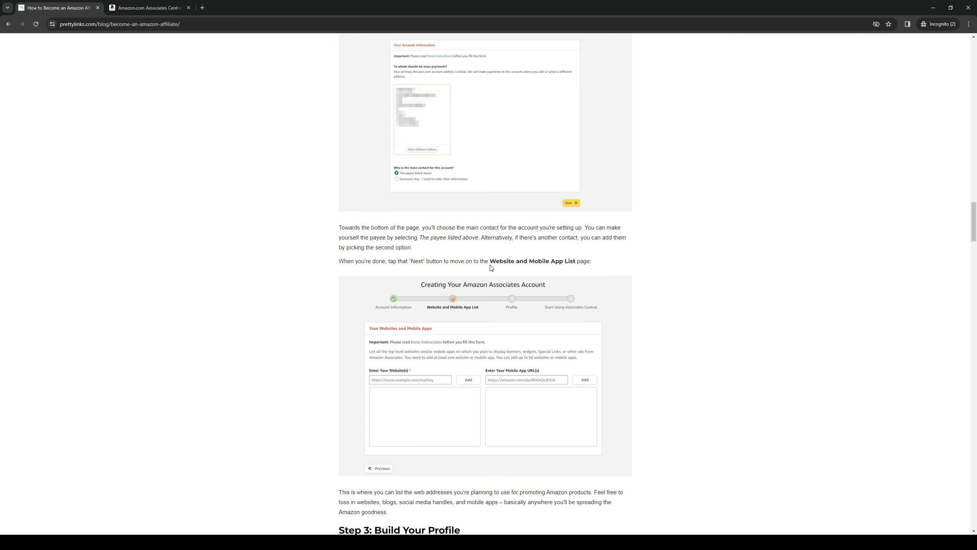
{"action": "mouse_move", "coordinate": [555, 274]}
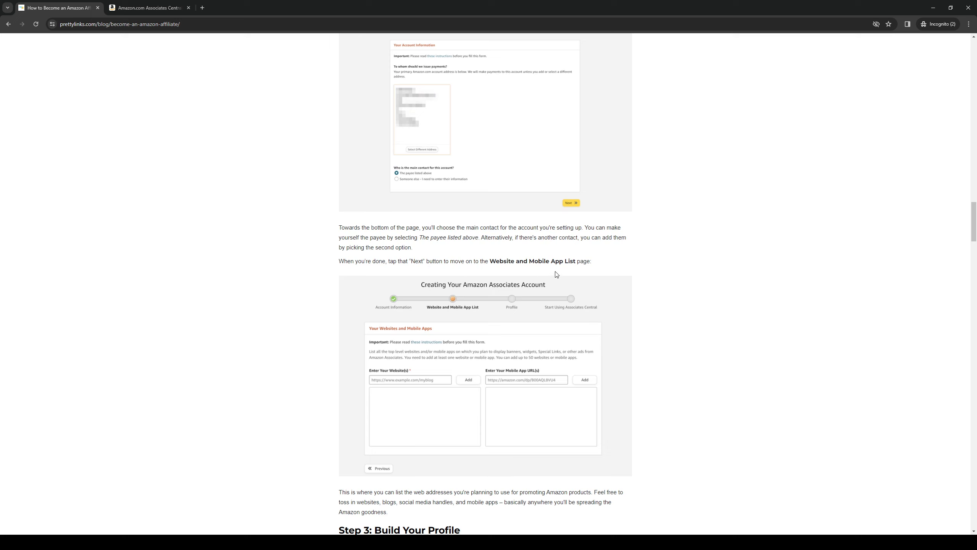
{"action": "scroll", "scroll_direction": "down", "scroll_amount": 3}
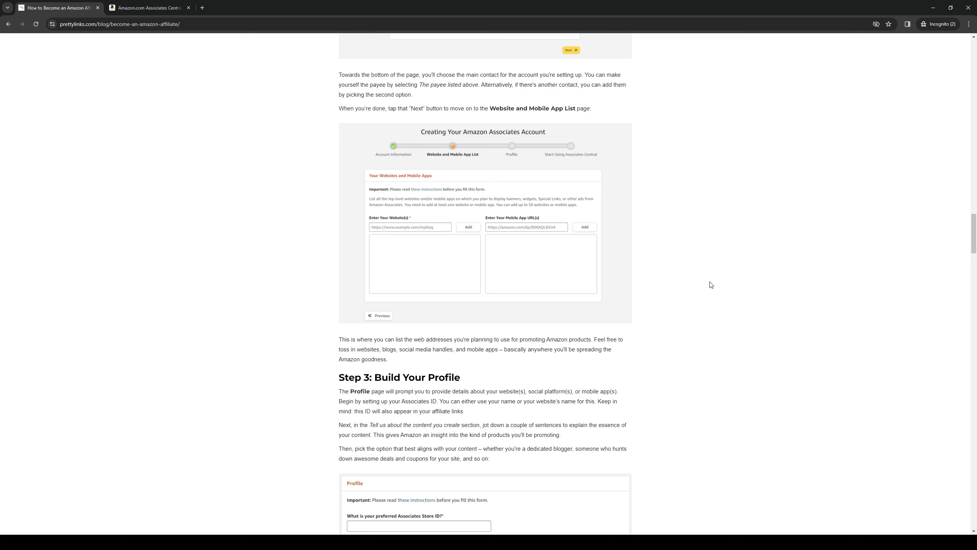
{"action": "scroll", "scroll_direction": "down", "scroll_amount": 3}
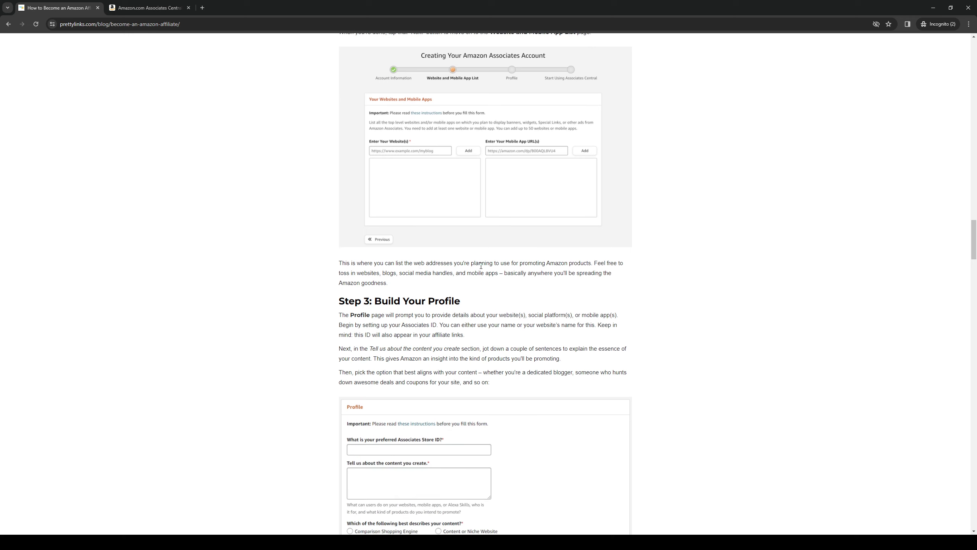
{"action": "mouse_move", "coordinate": [643, 272]}
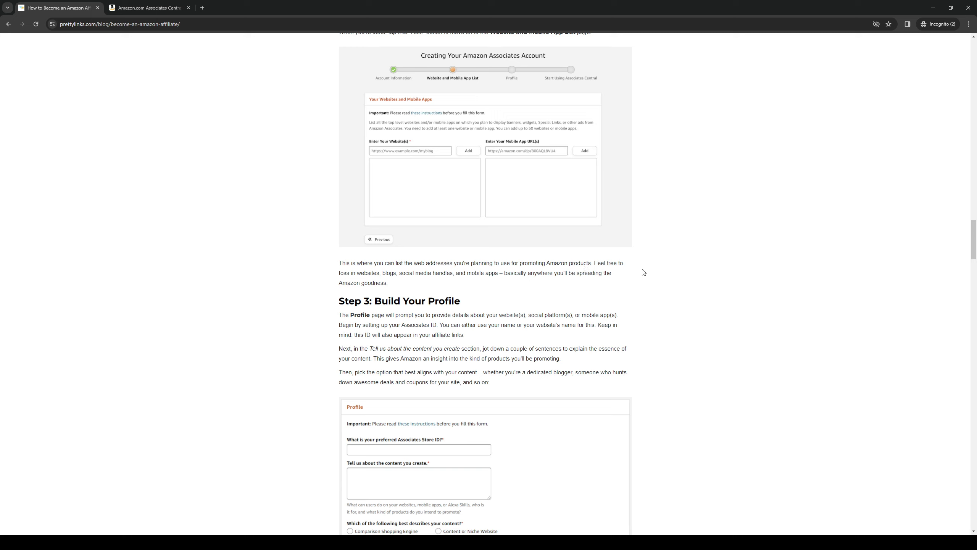
{"action": "mouse_move", "coordinate": [629, 278]}
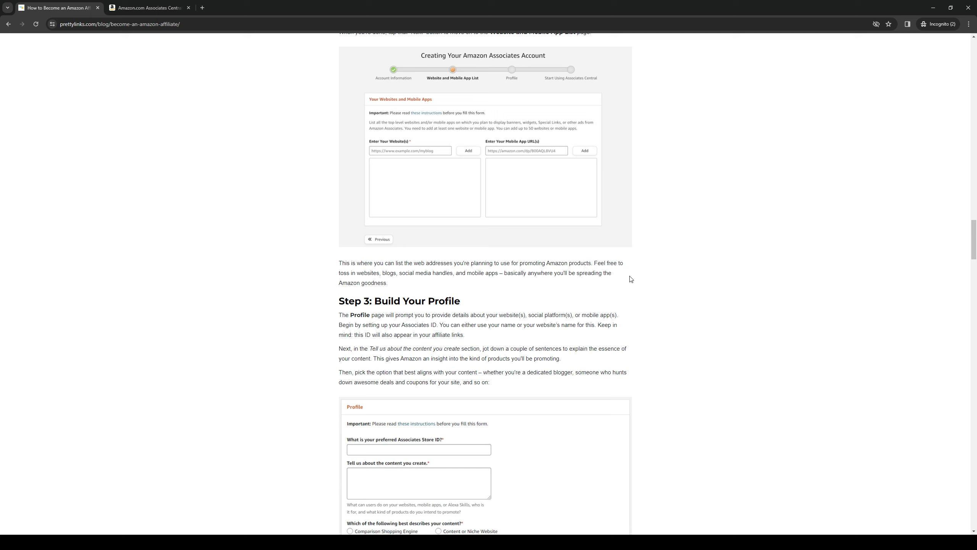
{"action": "mouse_move", "coordinate": [551, 271]}
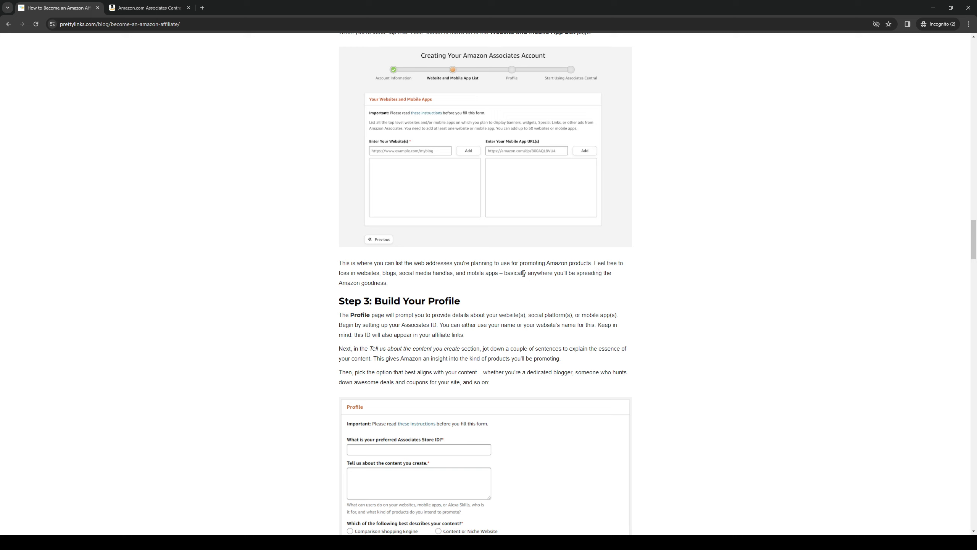
{"action": "mouse_move", "coordinate": [585, 283]}
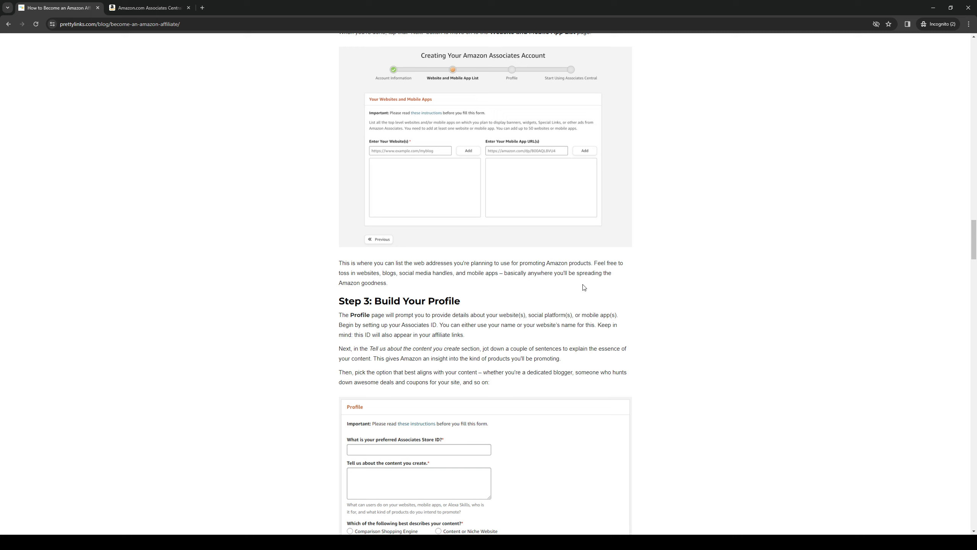
{"action": "mouse_move", "coordinate": [263, 332]}
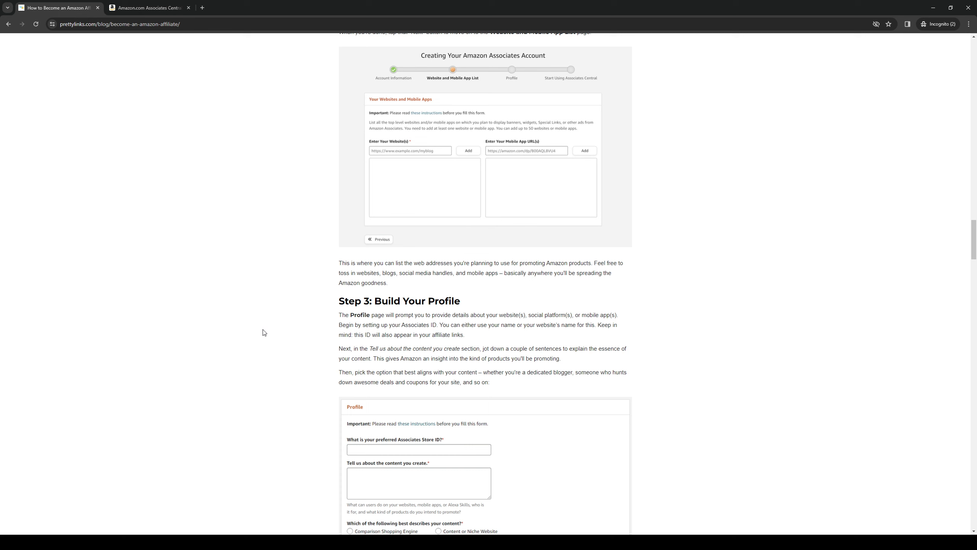
Step: Scroll past the Profile form image to Step 4: Select Your Payment Preferences and its payment method image
{"action": "scroll", "scroll_direction": "down", "scroll_amount": 3}
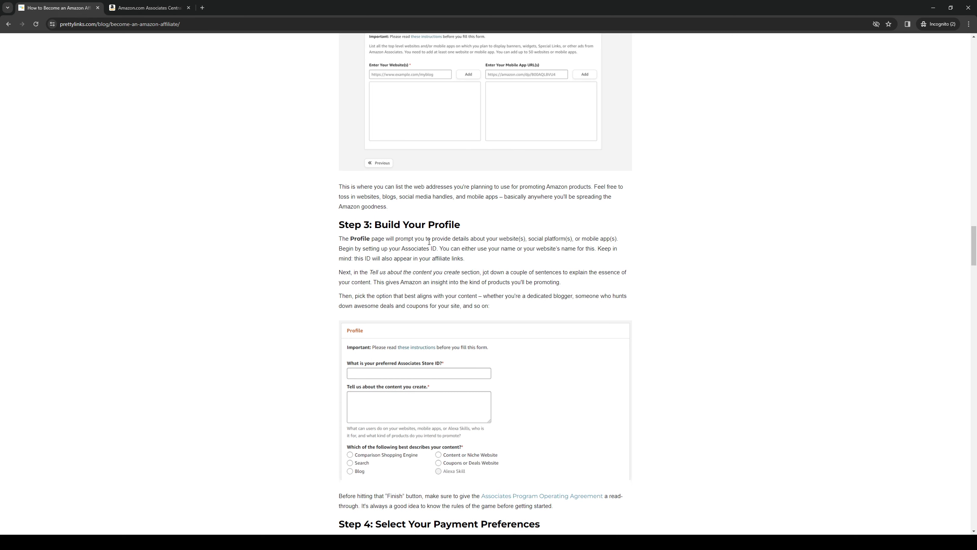
{"action": "mouse_move", "coordinate": [746, 268]}
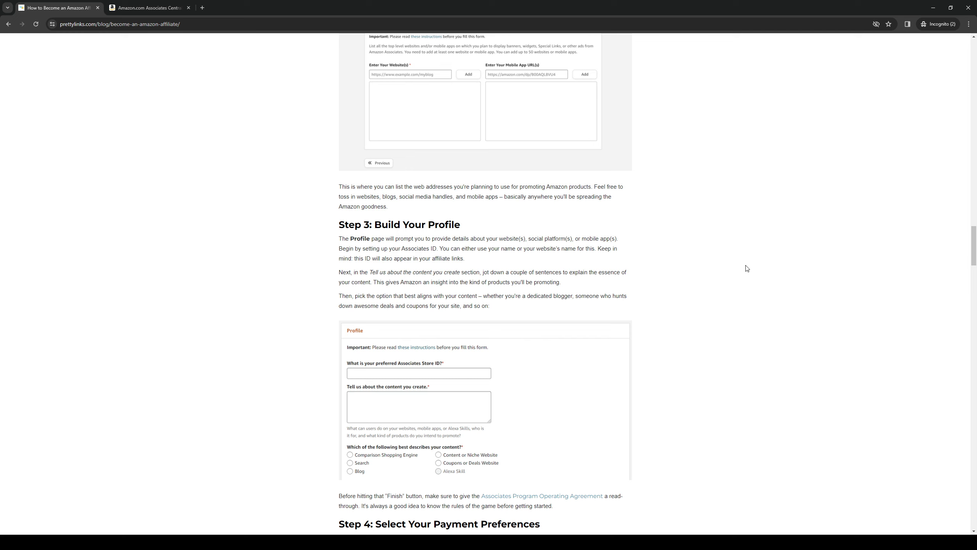
{"action": "mouse_move", "coordinate": [652, 400]}
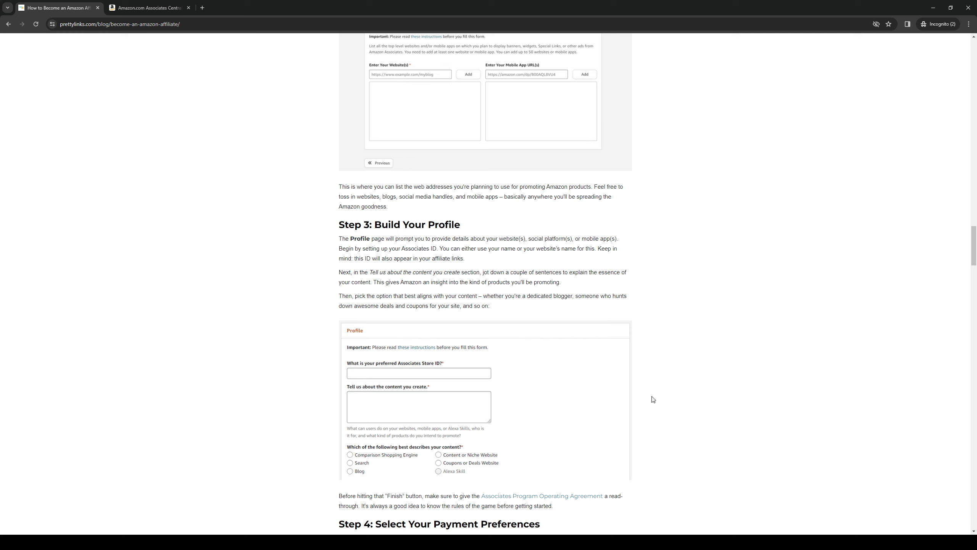
{"action": "mouse_move", "coordinate": [660, 255]}
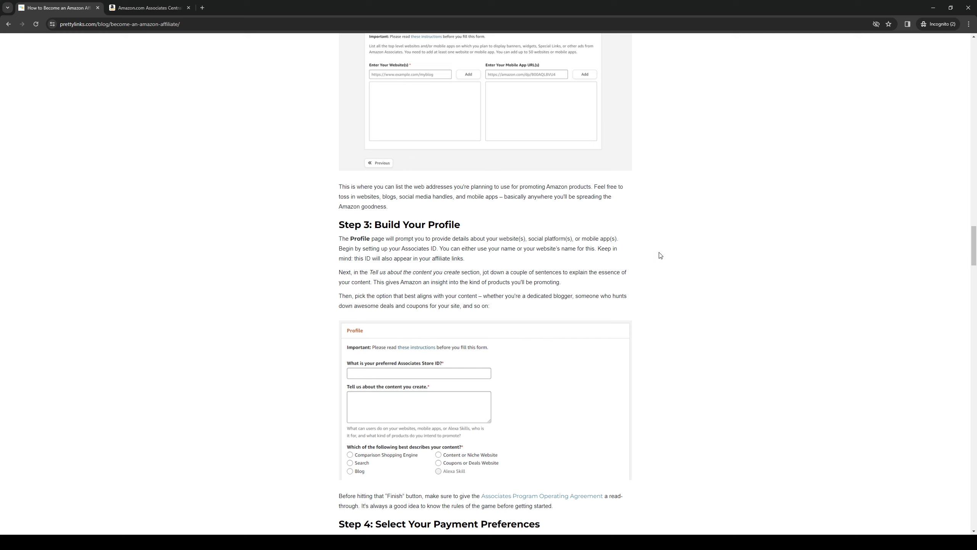
{"action": "mouse_move", "coordinate": [541, 267]}
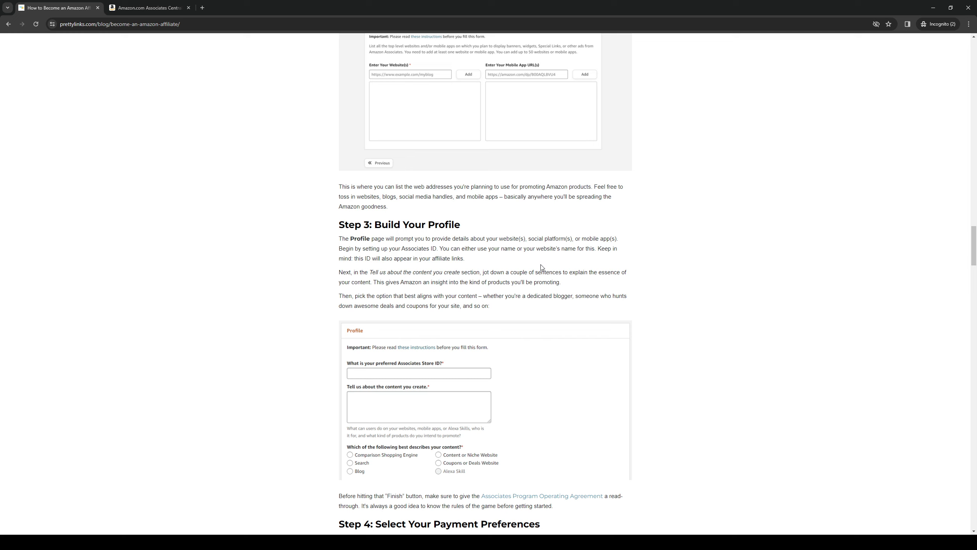
{"action": "mouse_move", "coordinate": [757, 306]}
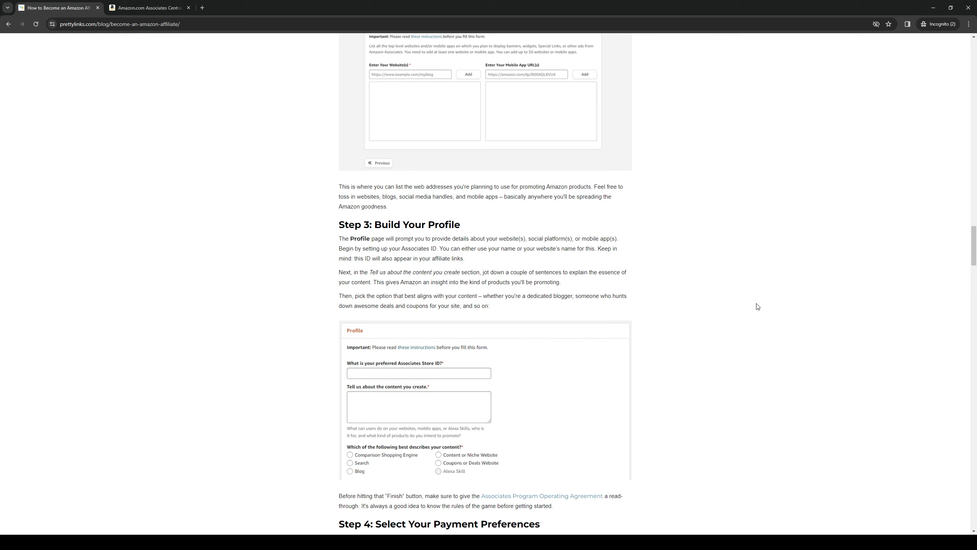
{"action": "mouse_move", "coordinate": [592, 262]}
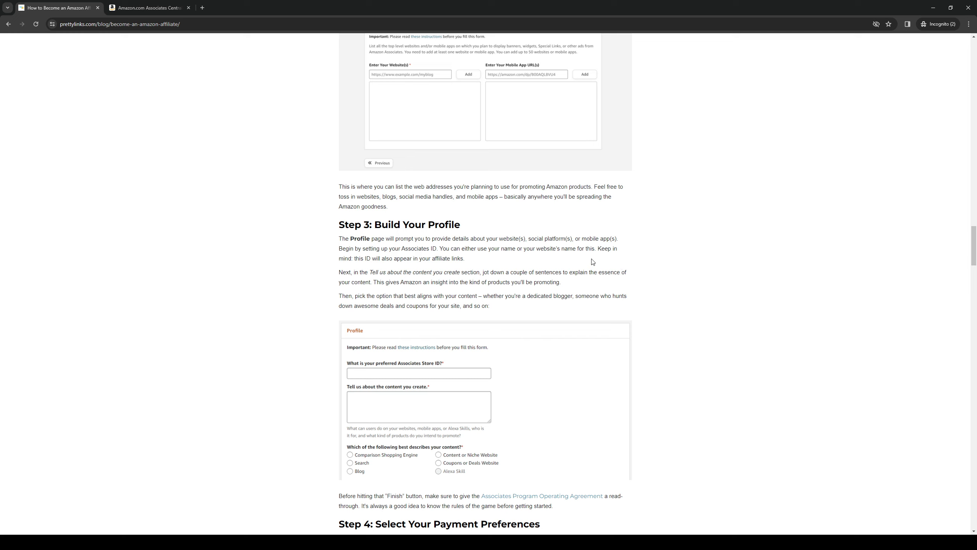
{"action": "mouse_move", "coordinate": [449, 296]}
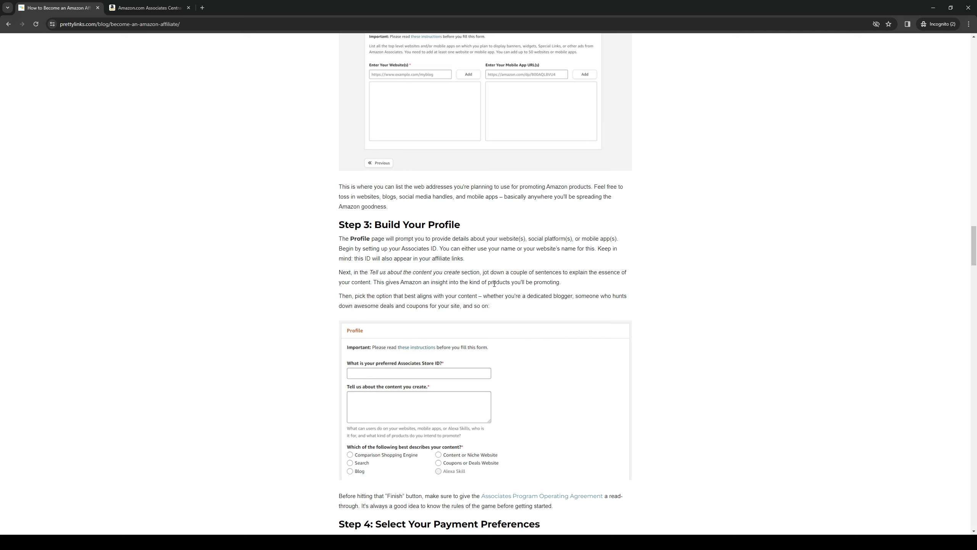
{"action": "scroll", "scroll_direction": "down", "scroll_amount": 3}
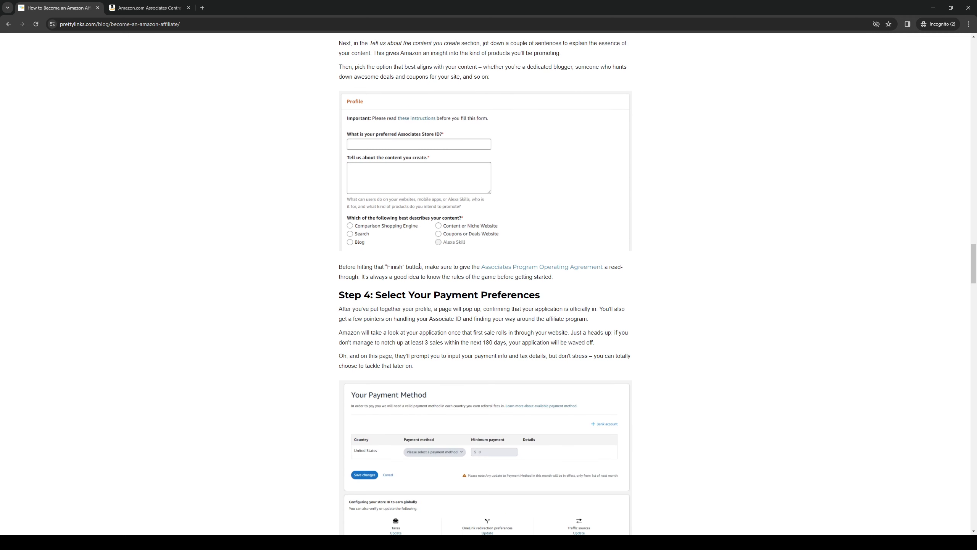
{"action": "mouse_move", "coordinate": [383, 149]}
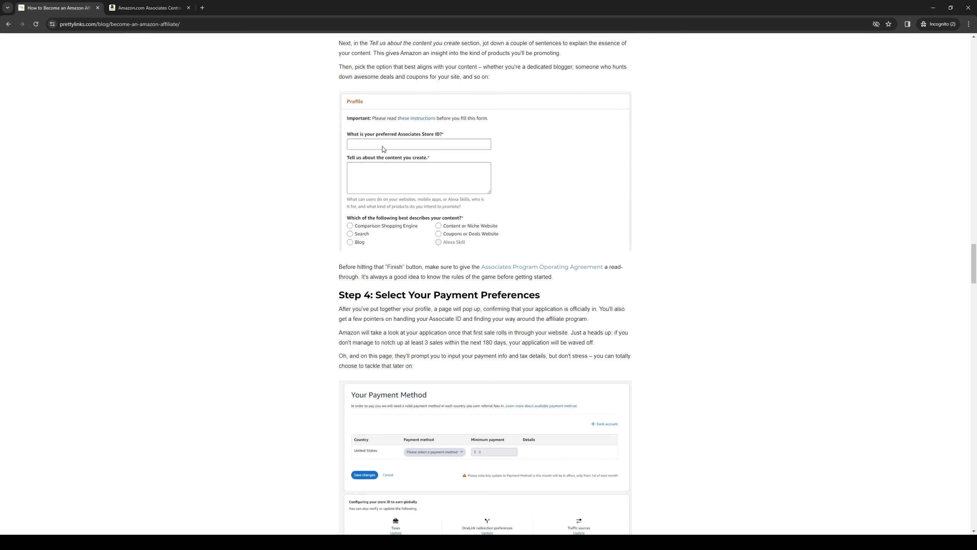
{"action": "mouse_move", "coordinate": [401, 222]}
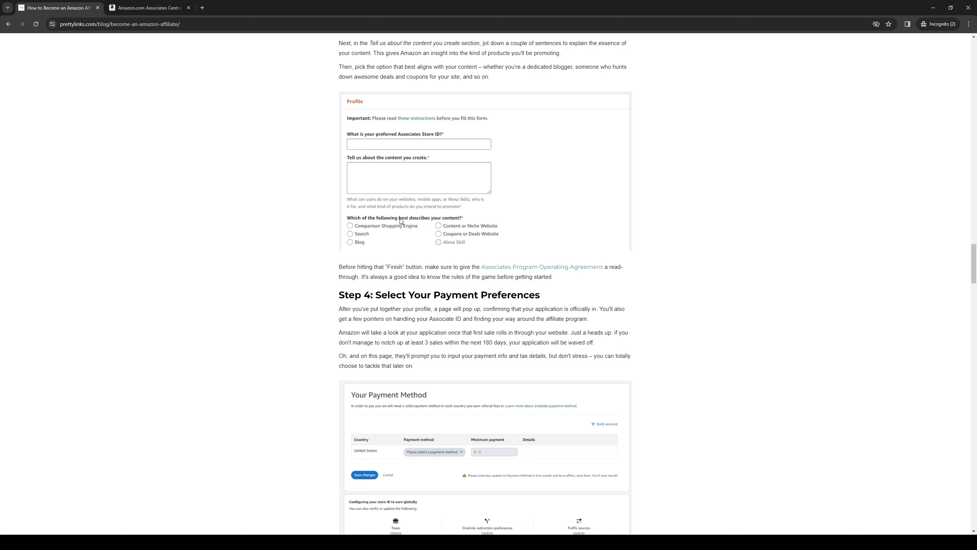
{"action": "mouse_move", "coordinate": [236, 267]}
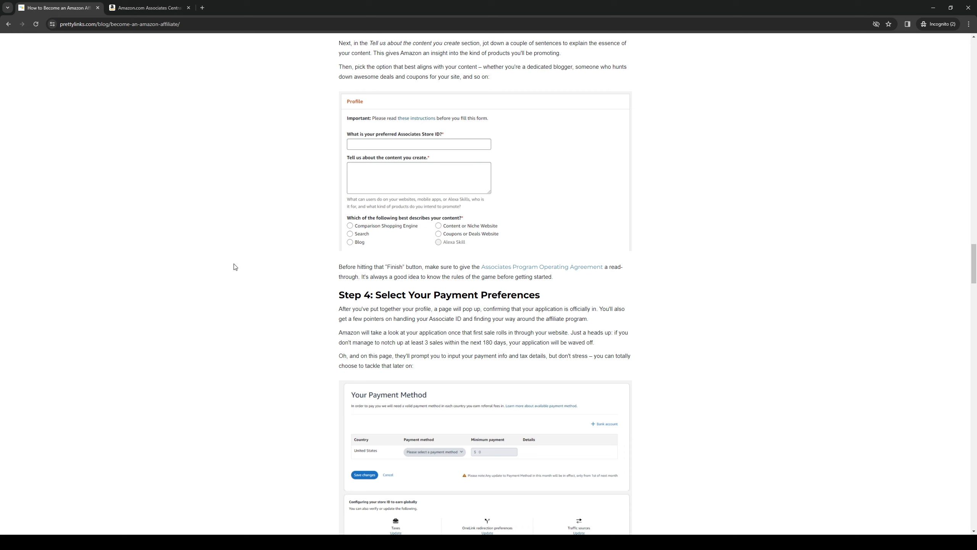
{"action": "mouse_move", "coordinate": [261, 210]}
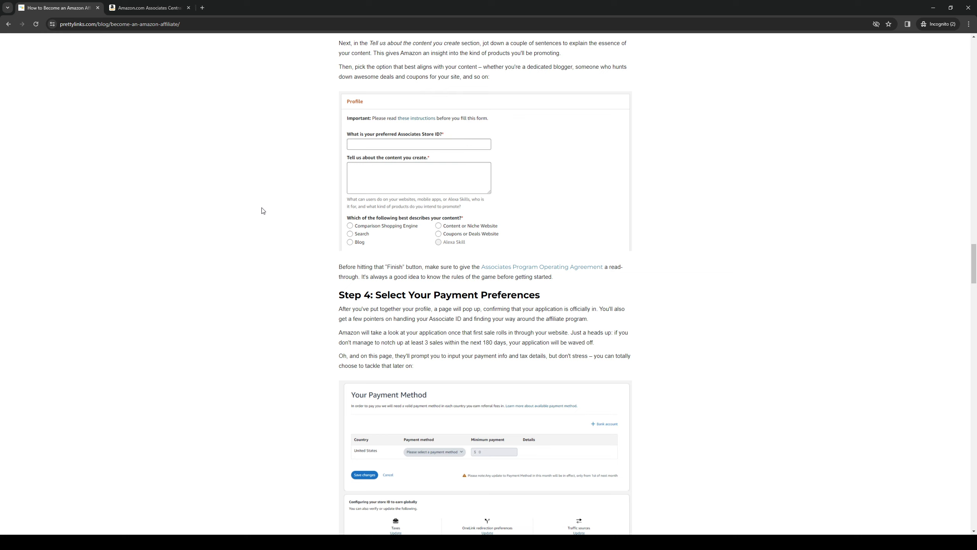
{"action": "mouse_move", "coordinate": [195, 490]}
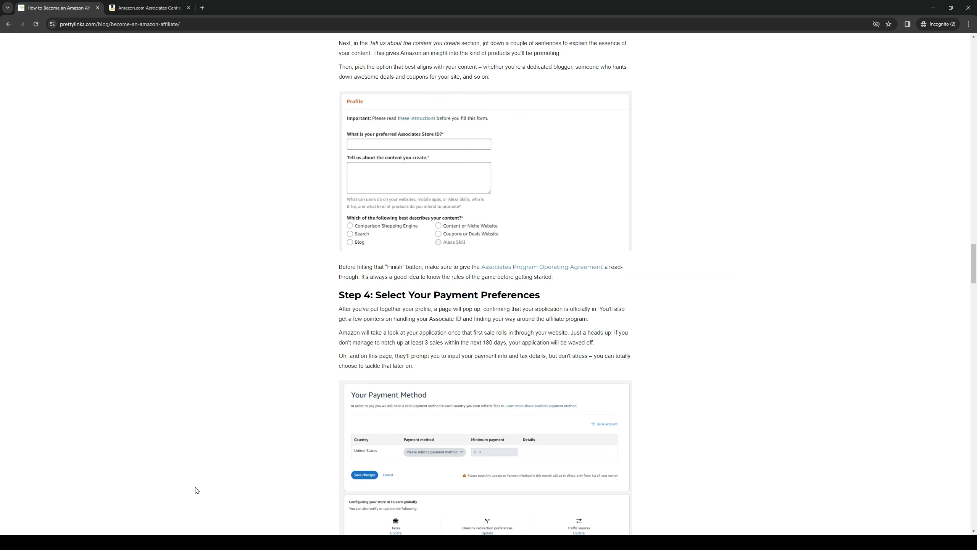
{"action": "scroll", "scroll_direction": "down", "scroll_amount": 3}
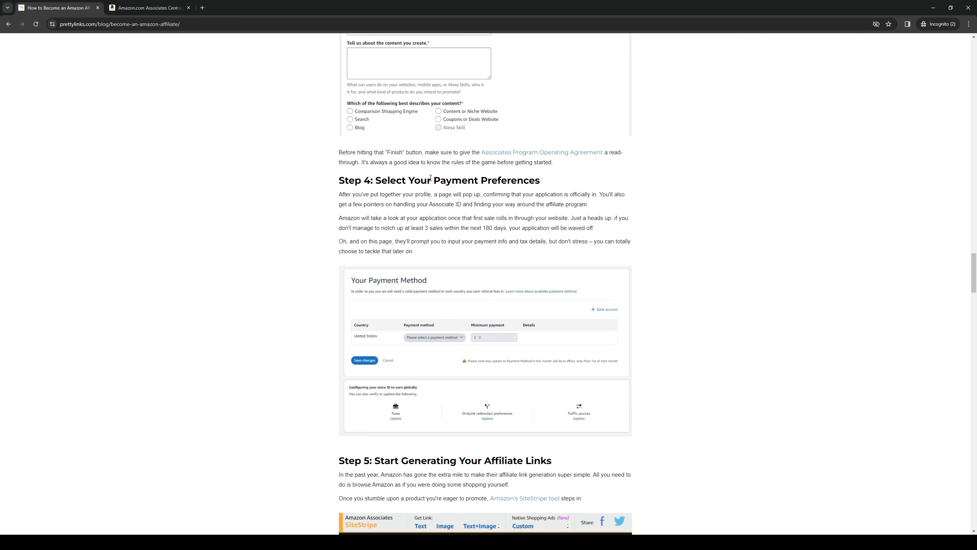
Step: Scroll past the Your Payment Method image to Step 5 with the SiteStripe tool image
{"action": "scroll", "scroll_direction": "down", "scroll_amount": 3}
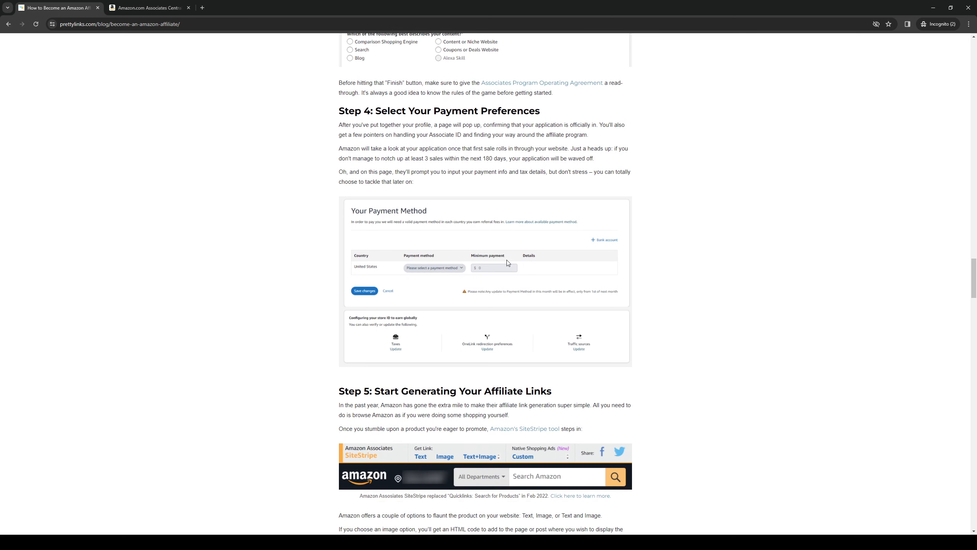
{"action": "scroll", "scroll_direction": "down", "scroll_amount": 3}
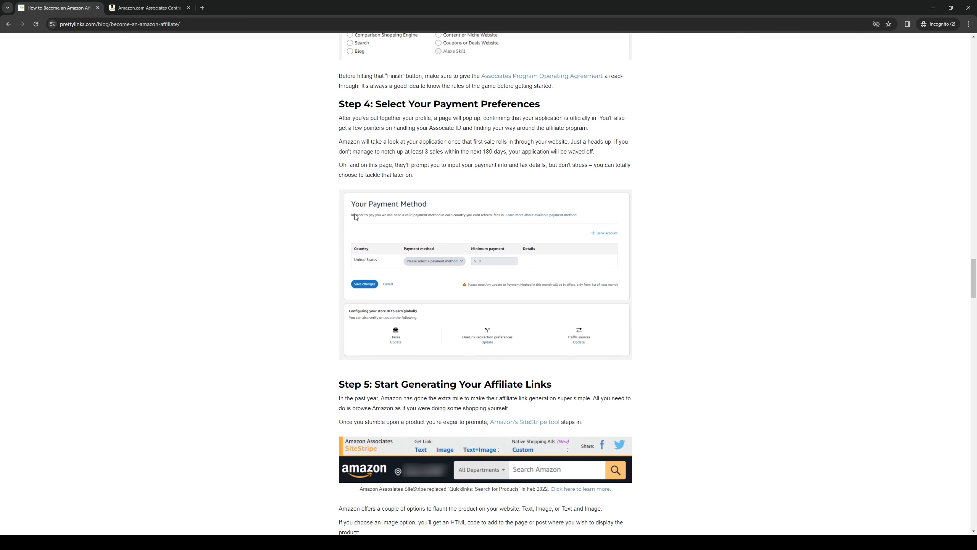
{"action": "mouse_move", "coordinate": [497, 126]}
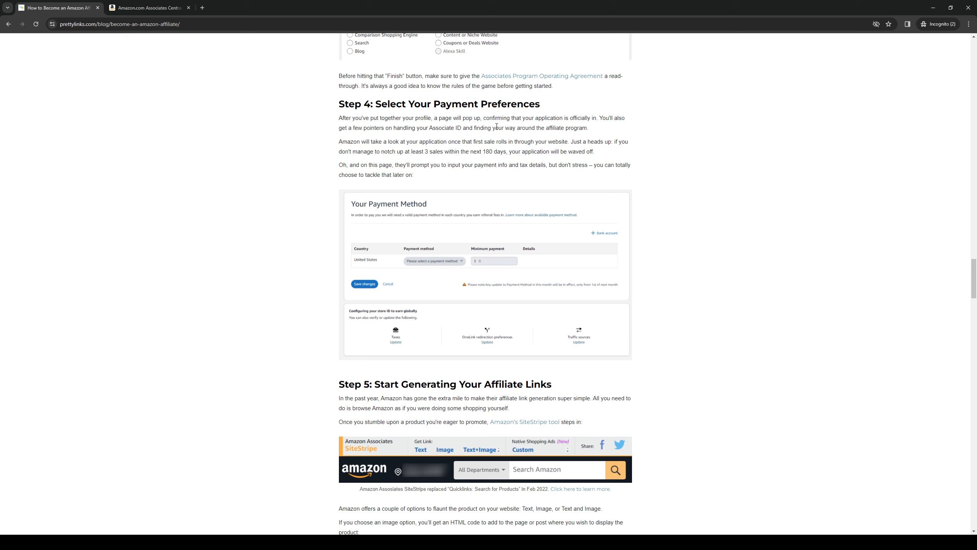
{"action": "mouse_move", "coordinate": [498, 258]}
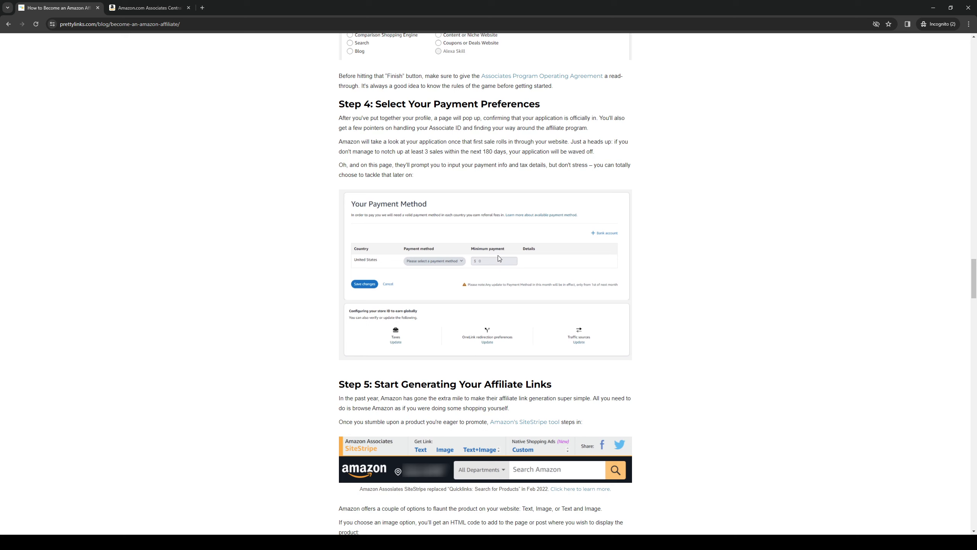
{"action": "scroll", "scroll_direction": "down", "scroll_amount": 3}
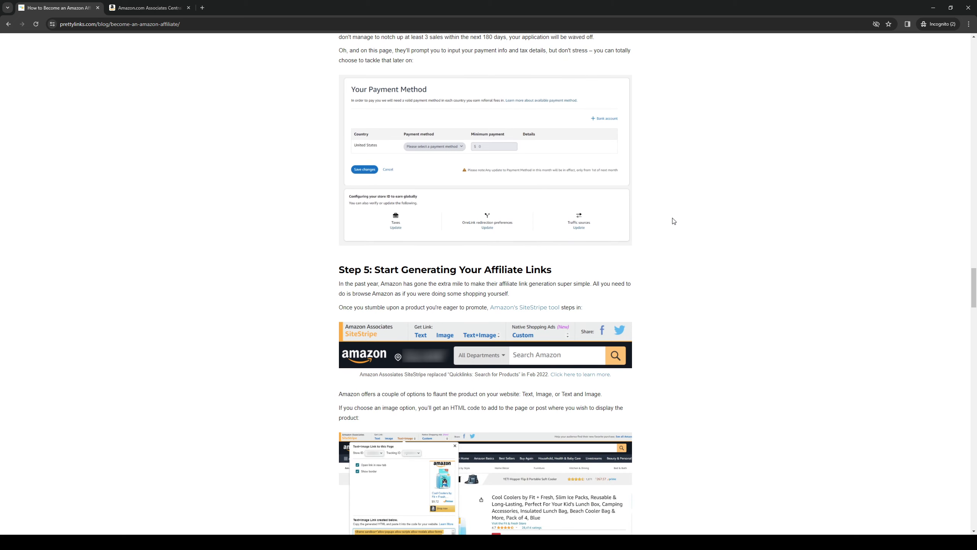
{"action": "mouse_move", "coordinate": [525, 268]}
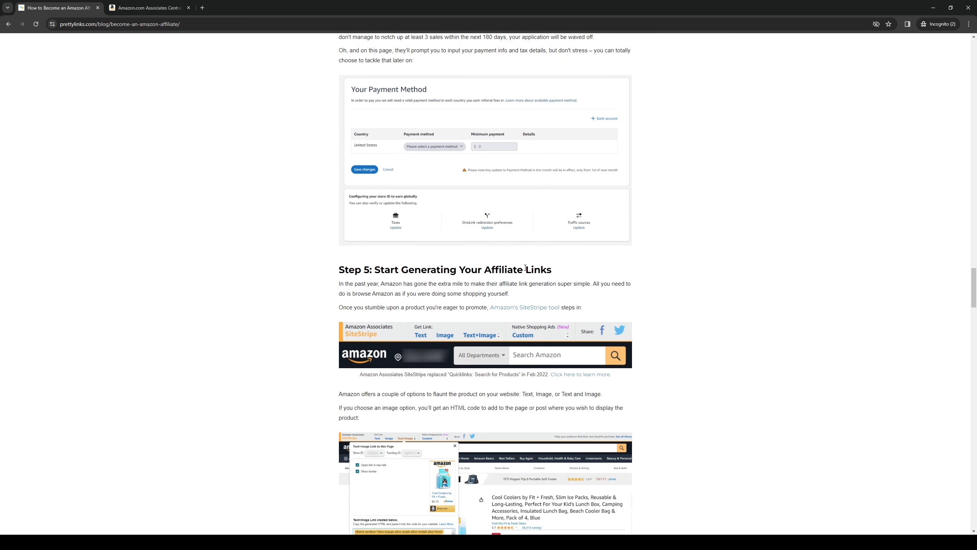
{"action": "mouse_move", "coordinate": [316, 310]}
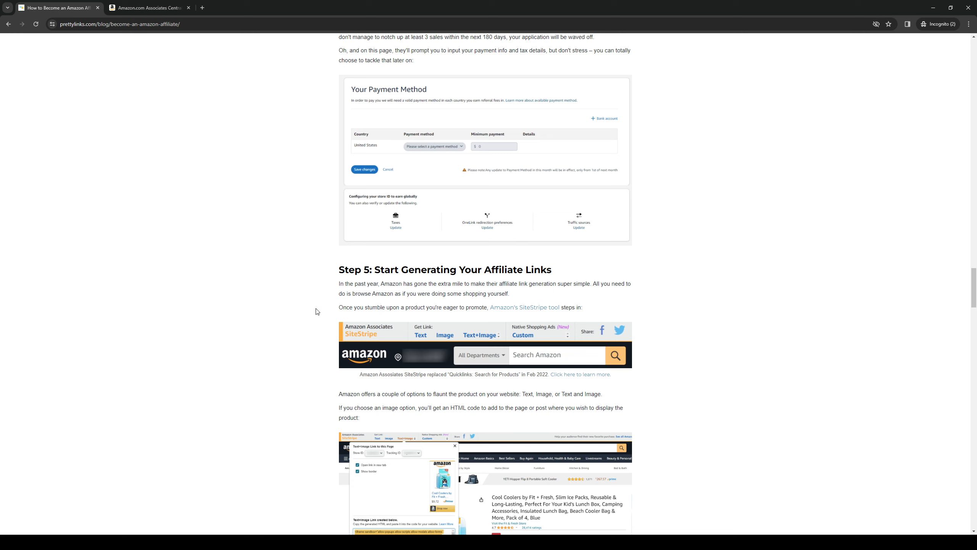
{"action": "mouse_move", "coordinate": [311, 300]}
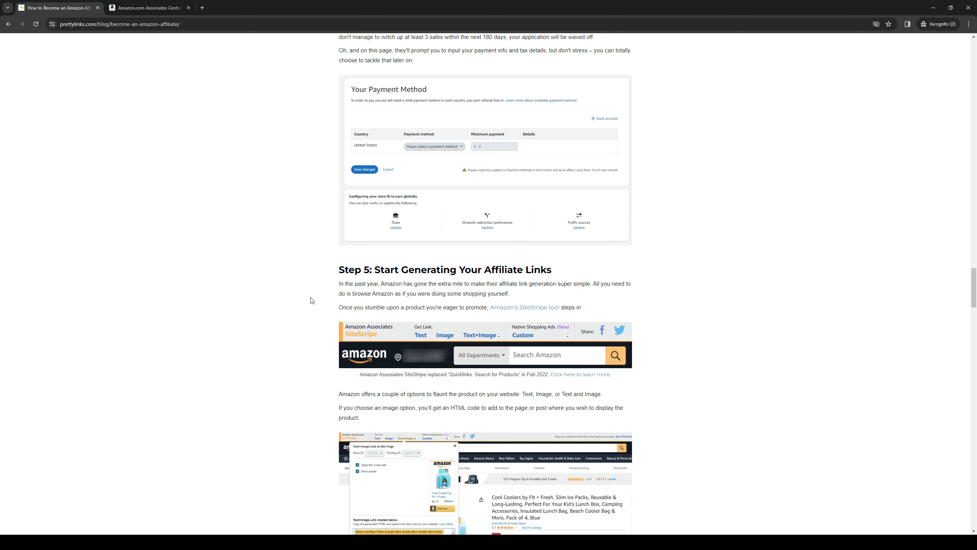
{"action": "mouse_move", "coordinate": [467, 286]}
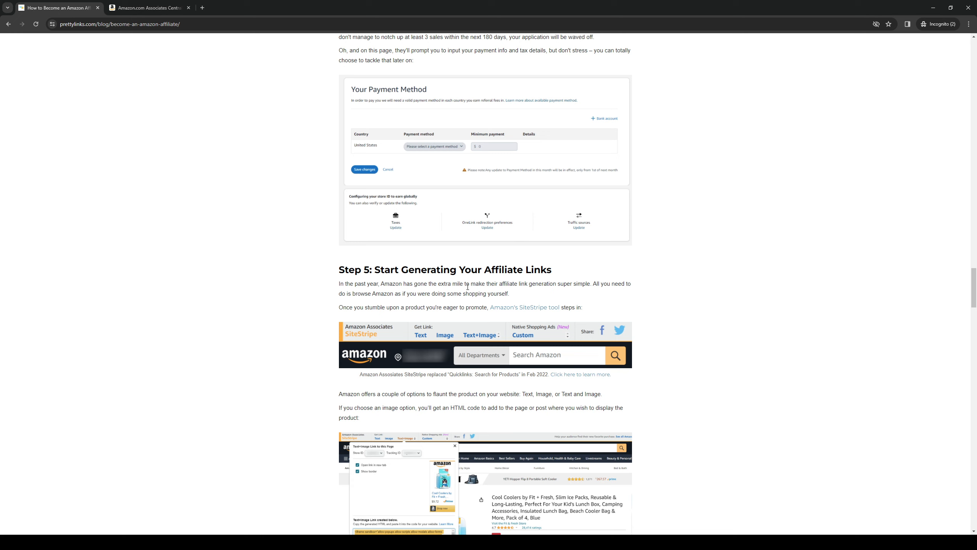
{"action": "mouse_move", "coordinate": [596, 266]}
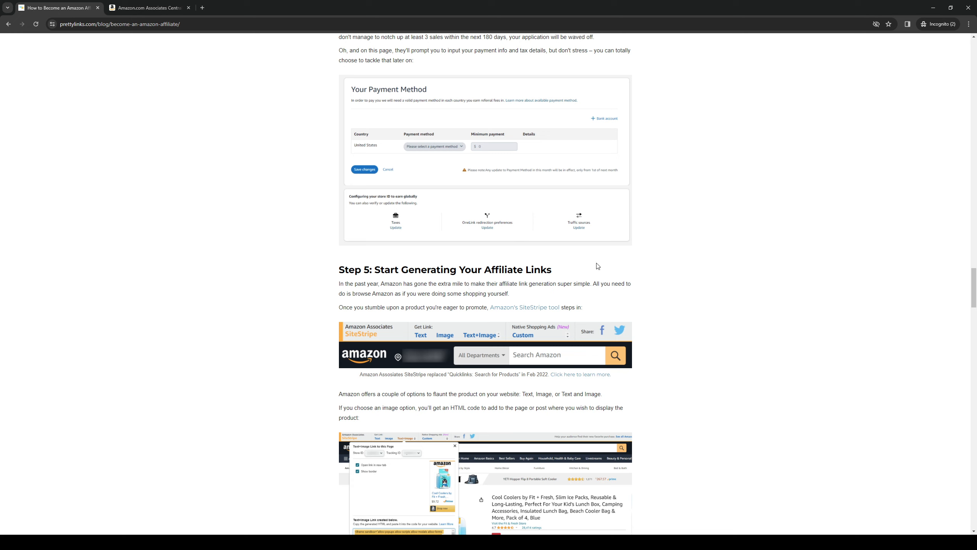
{"action": "mouse_move", "coordinate": [600, 293]}
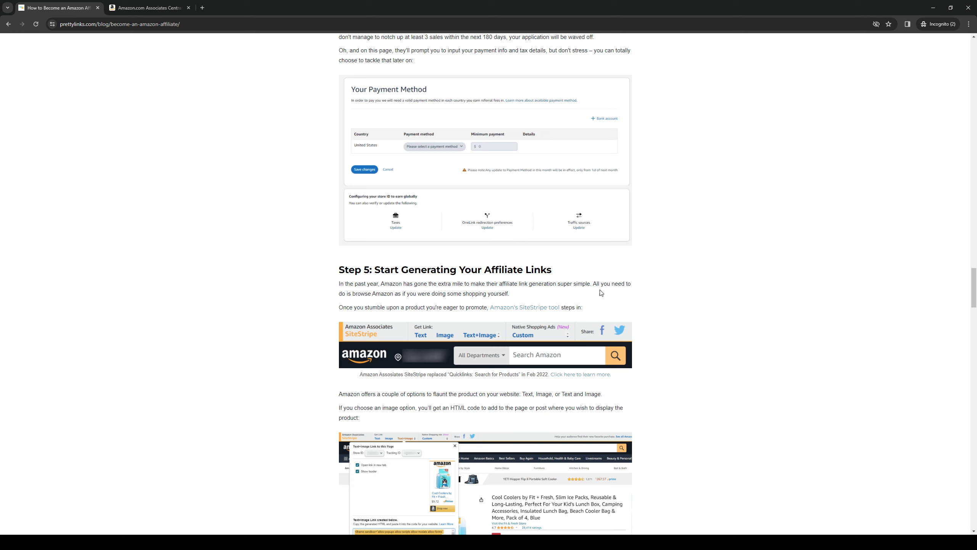
{"action": "mouse_move", "coordinate": [490, 291]}
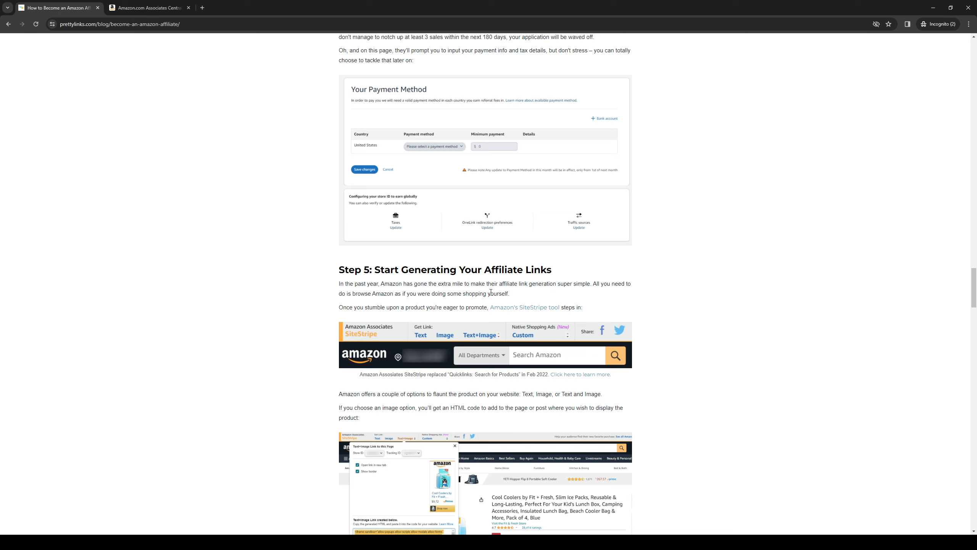
{"action": "mouse_move", "coordinate": [293, 300]}
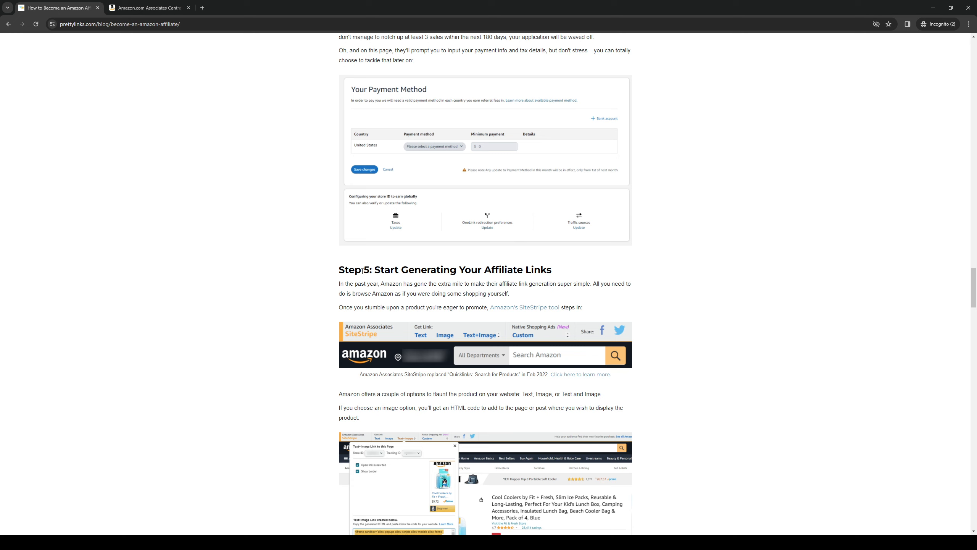
{"action": "mouse_move", "coordinate": [552, 330]}
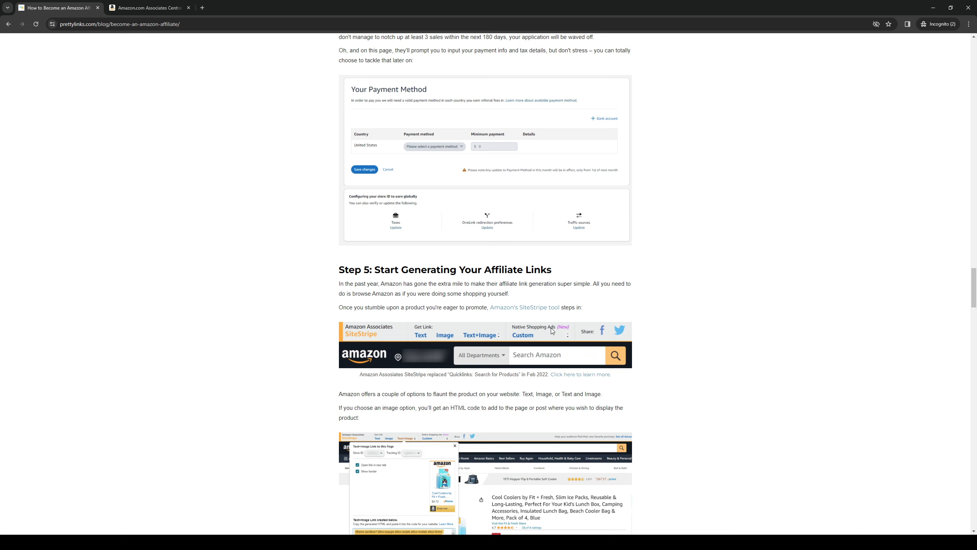
Step: Scroll slightly so the image option's generated HTML code screenshot is fully visible
{"action": "scroll", "scroll_direction": "down", "scroll_amount": 3}
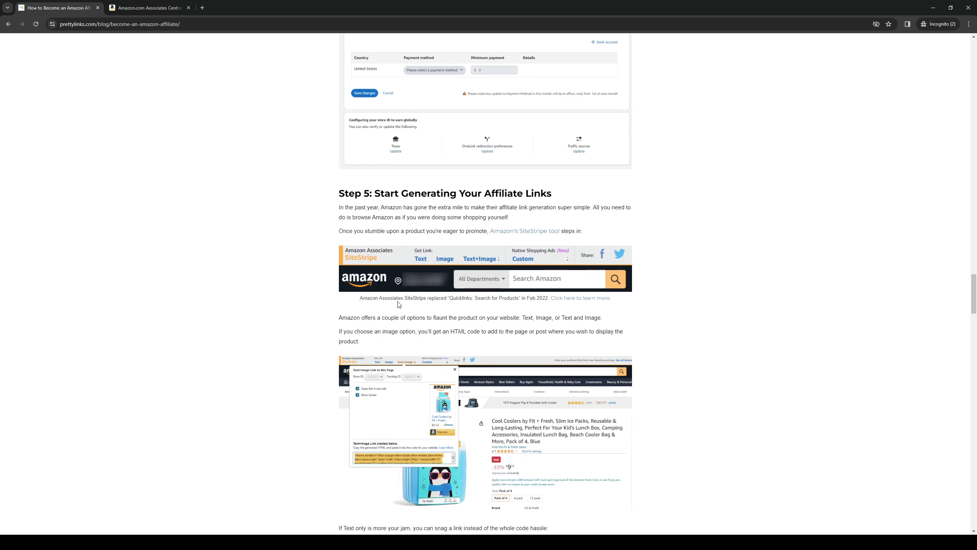
{"action": "mouse_move", "coordinate": [374, 331]}
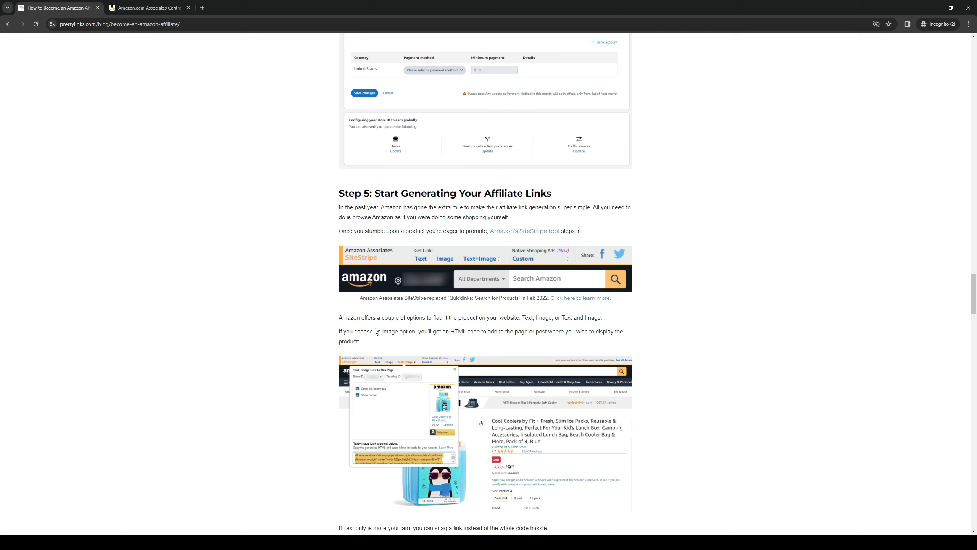
{"action": "mouse_move", "coordinate": [431, 317]}
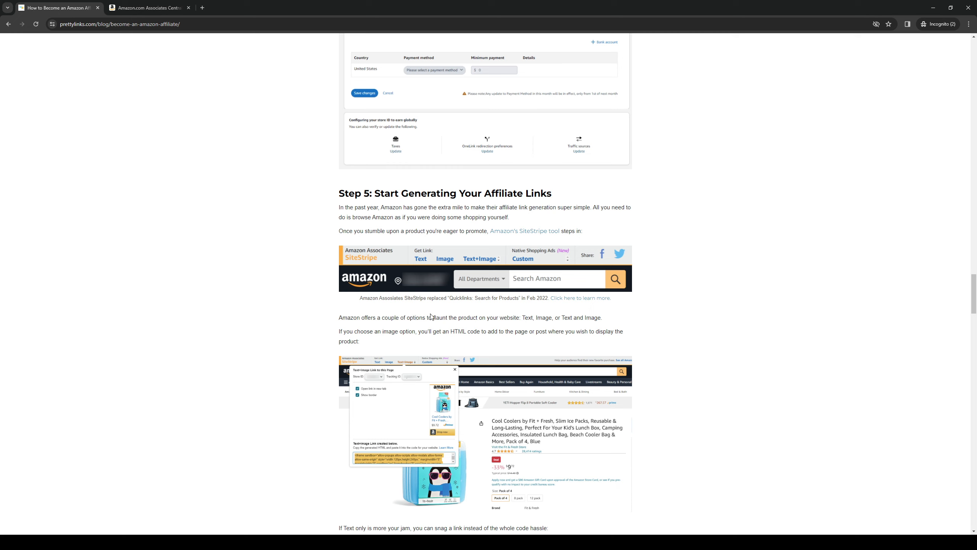
{"action": "mouse_move", "coordinate": [376, 332]}
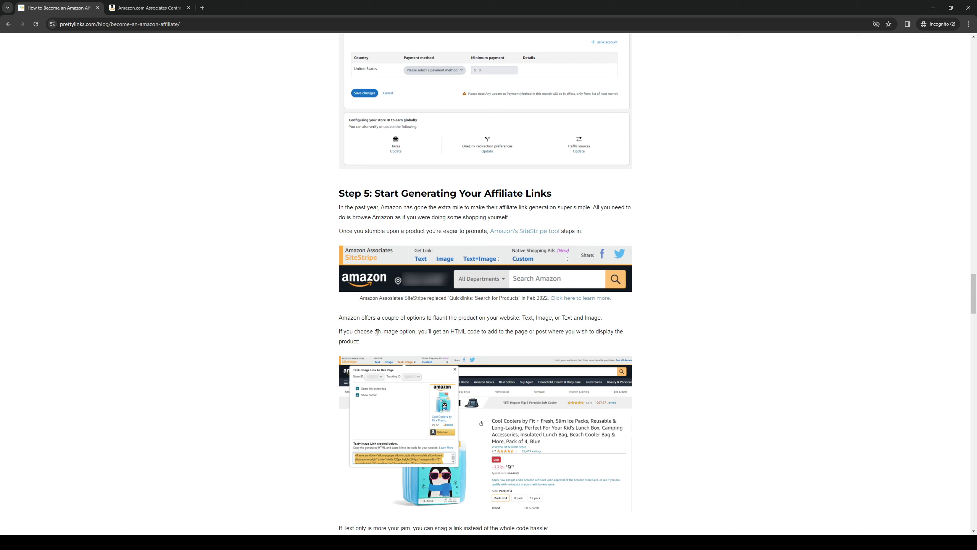
{"action": "mouse_move", "coordinate": [466, 324]}
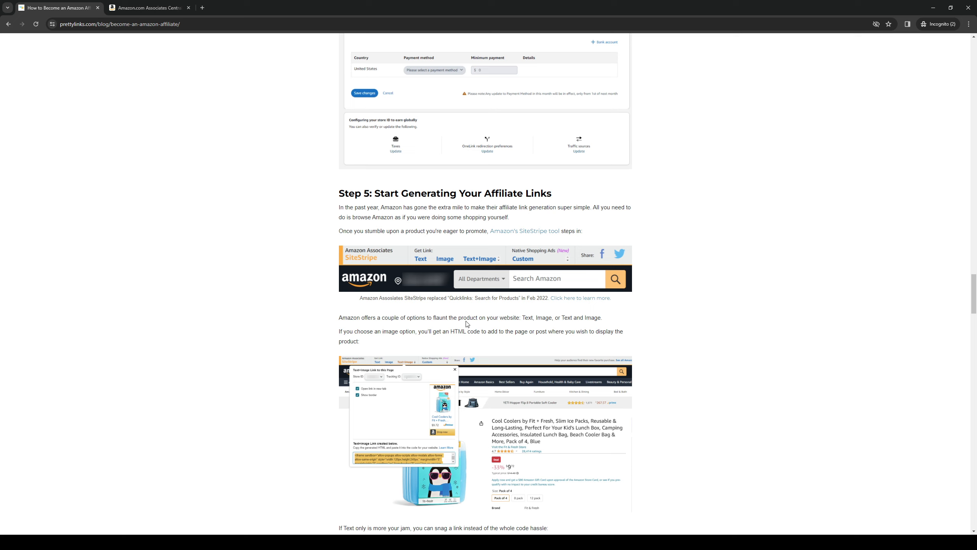
{"action": "mouse_move", "coordinate": [428, 318]}
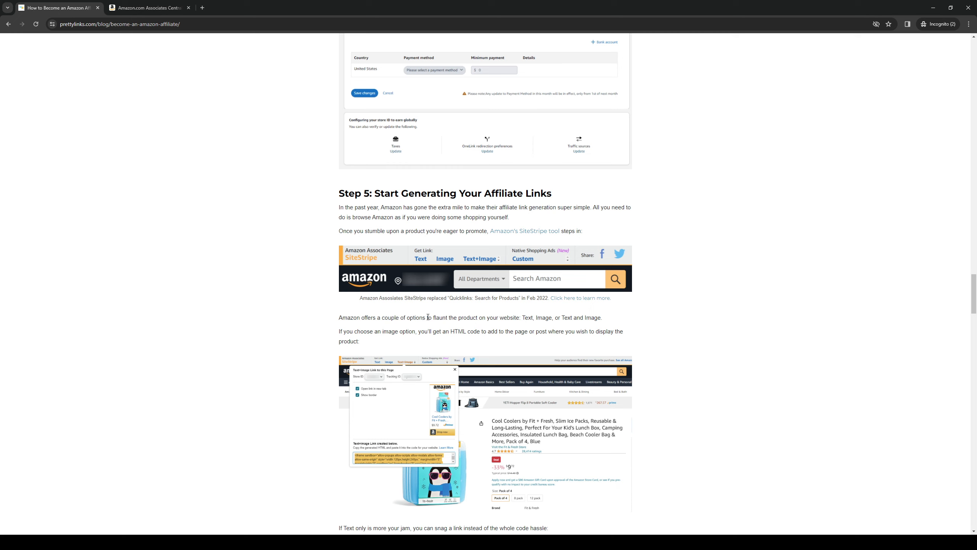
{"action": "mouse_move", "coordinate": [535, 324]}
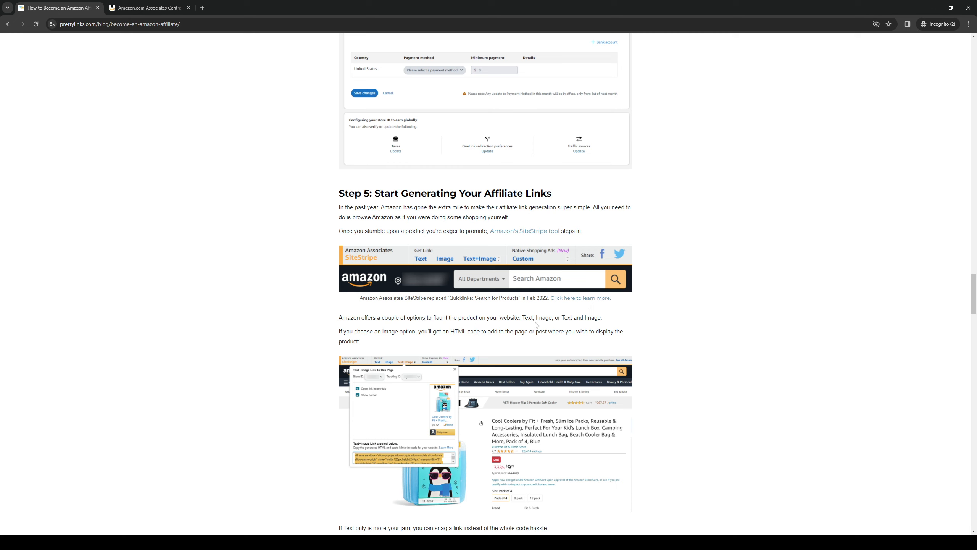
{"action": "mouse_move", "coordinate": [565, 326]}
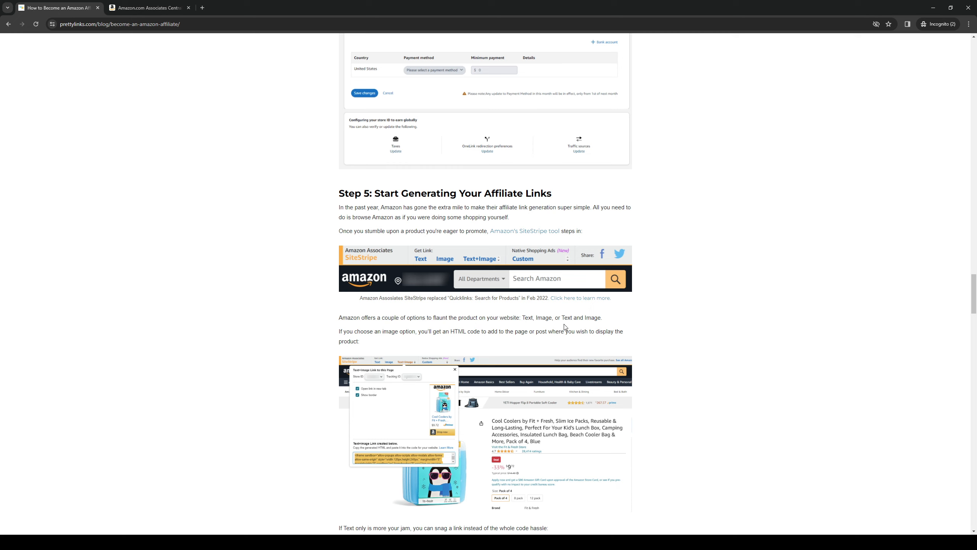
{"action": "mouse_move", "coordinate": [418, 333]}
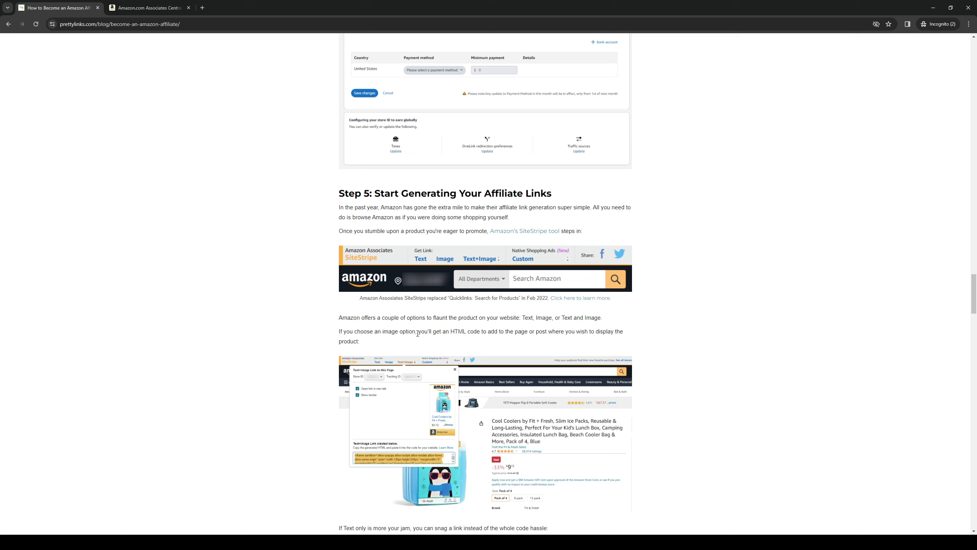
{"action": "mouse_move", "coordinate": [700, 453]}
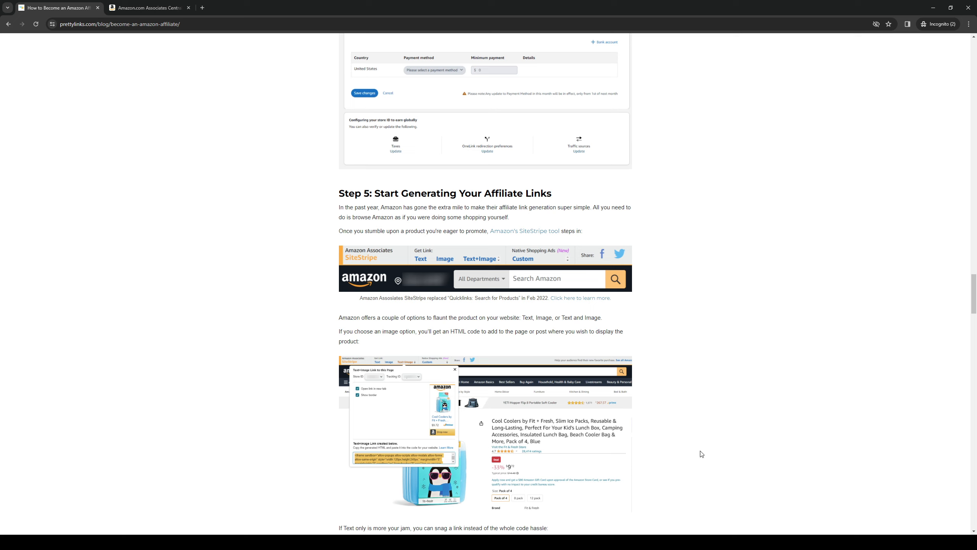
{"action": "mouse_move", "coordinate": [491, 339]}
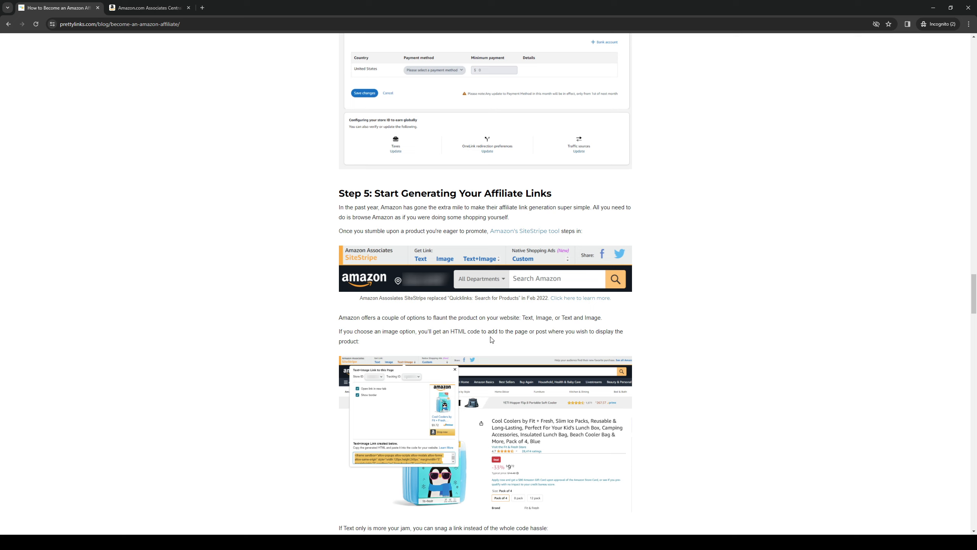
{"action": "mouse_move", "coordinate": [547, 340]}
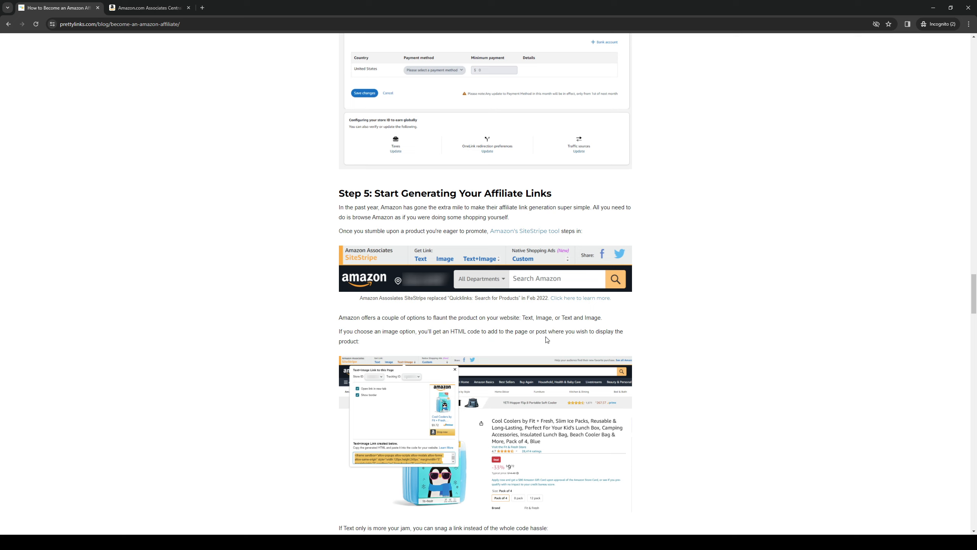
{"action": "mouse_move", "coordinate": [412, 351]}
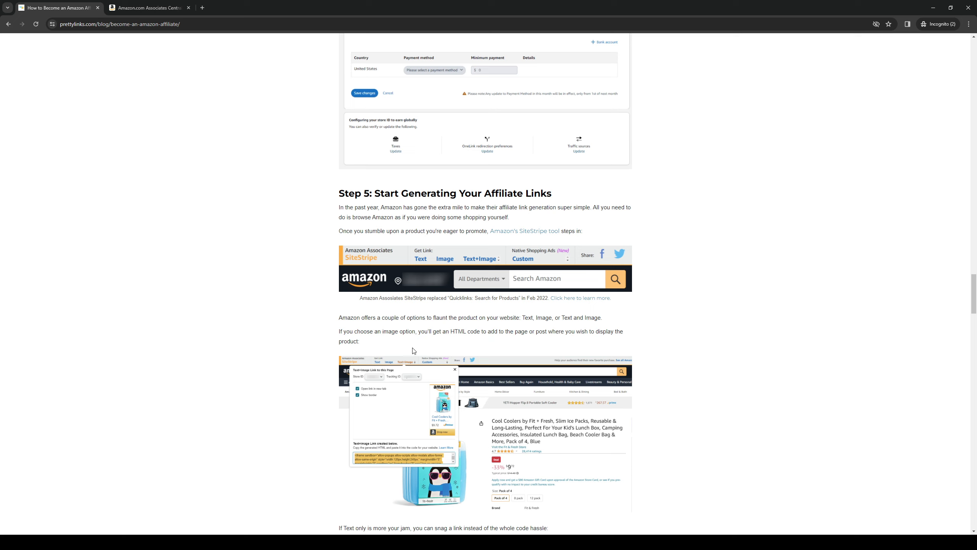
Step: Scroll to the Pretty Links section and back so Step 5 shows both SiteStripe screenshots with the text-only link
{"action": "scroll", "scroll_direction": "down", "scroll_amount": 3}
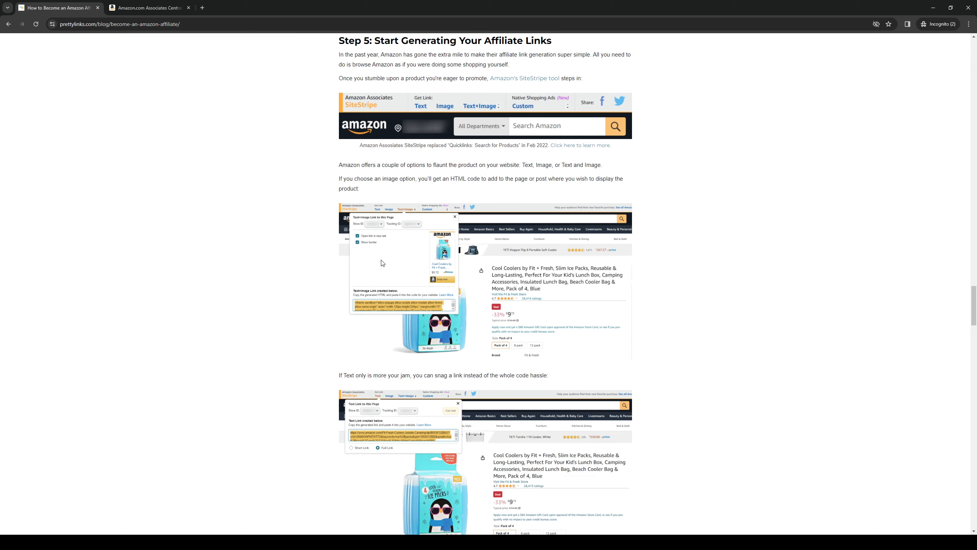
{"action": "scroll", "scroll_direction": "down", "scroll_amount": 3}
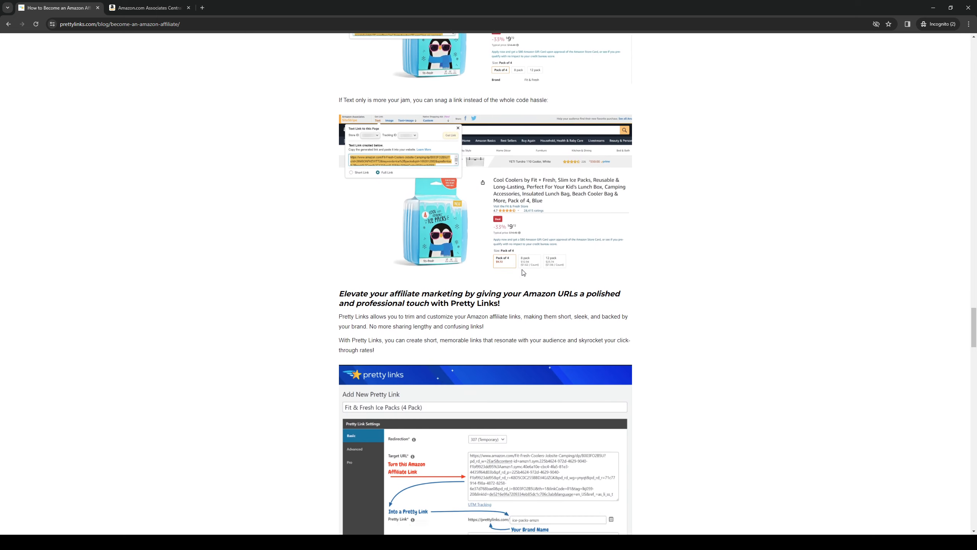
{"action": "scroll", "scroll_direction": "up", "scroll_amount": 3}
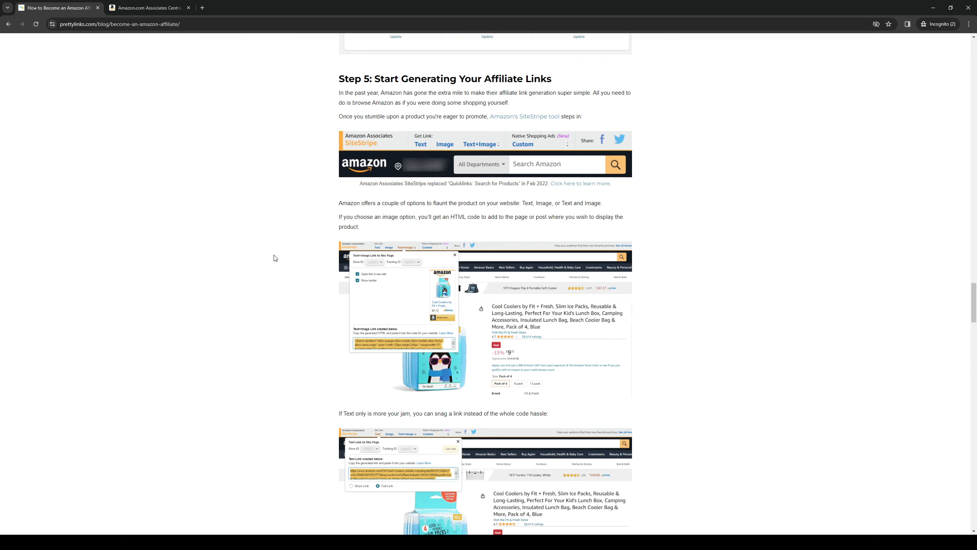
{"action": "mouse_move", "coordinate": [452, 240]}
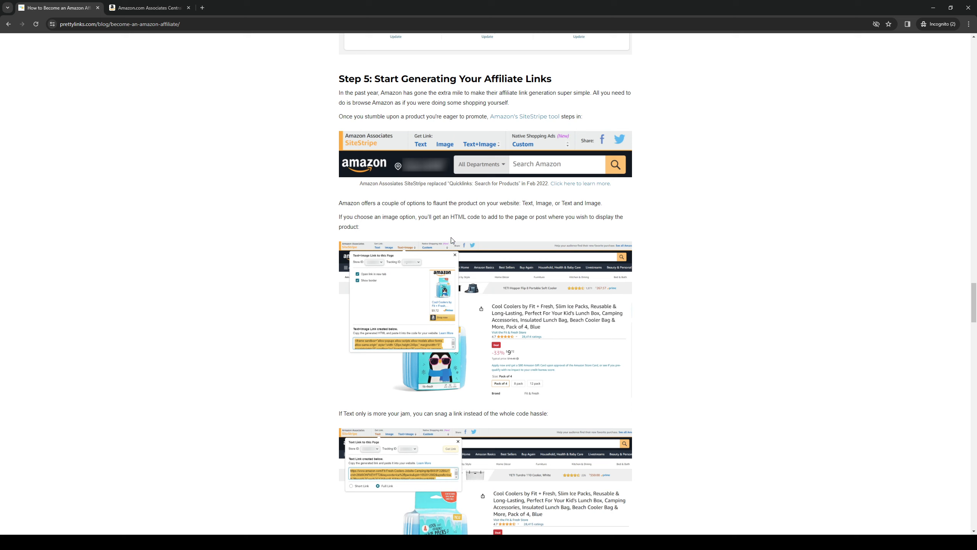
{"action": "mouse_move", "coordinate": [535, 239]}
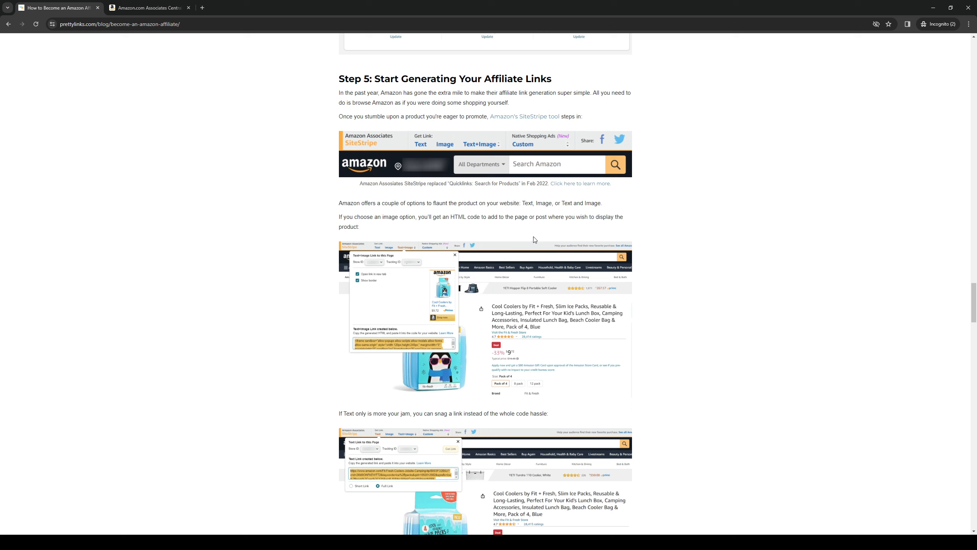
{"action": "mouse_move", "coordinate": [701, 249]}
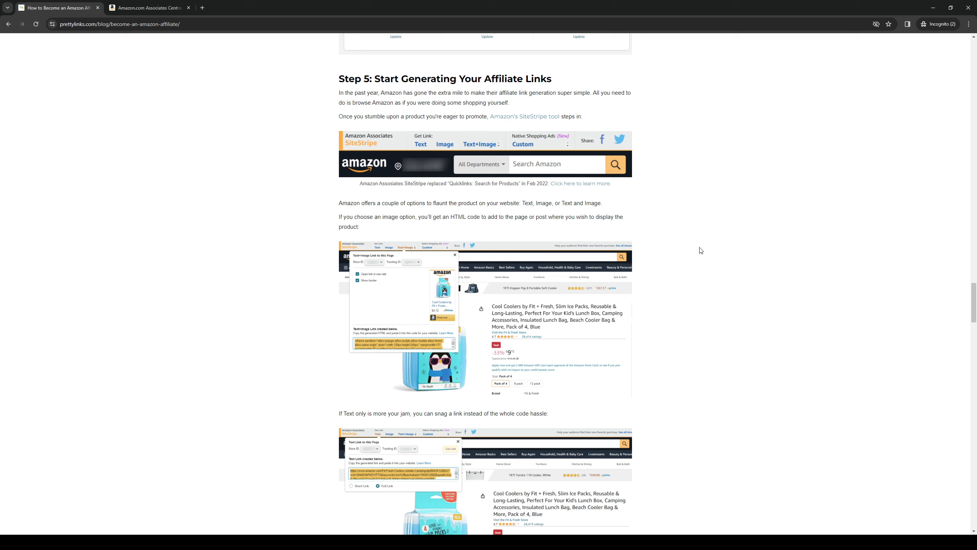
{"action": "mouse_move", "coordinate": [282, 357]}
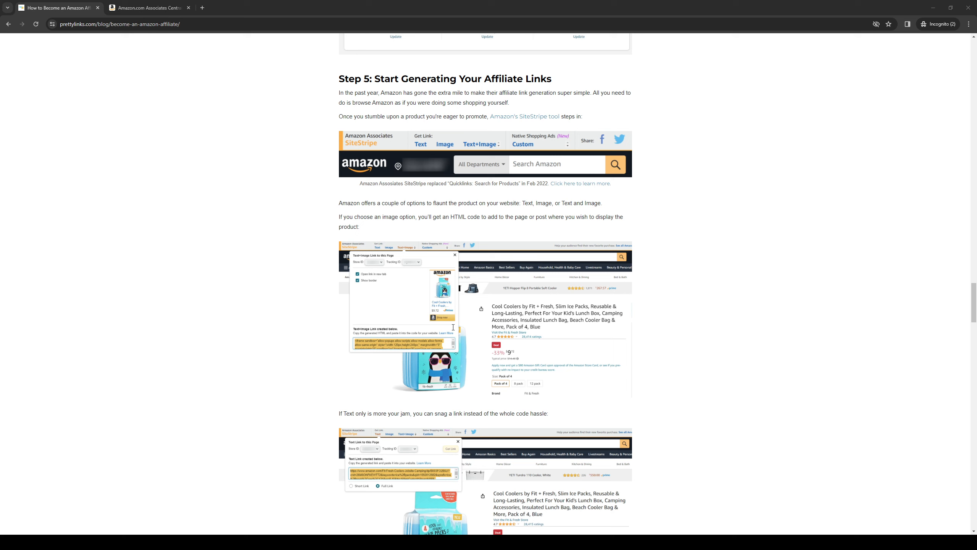
{"action": "mouse_move", "coordinate": [274, 348]}
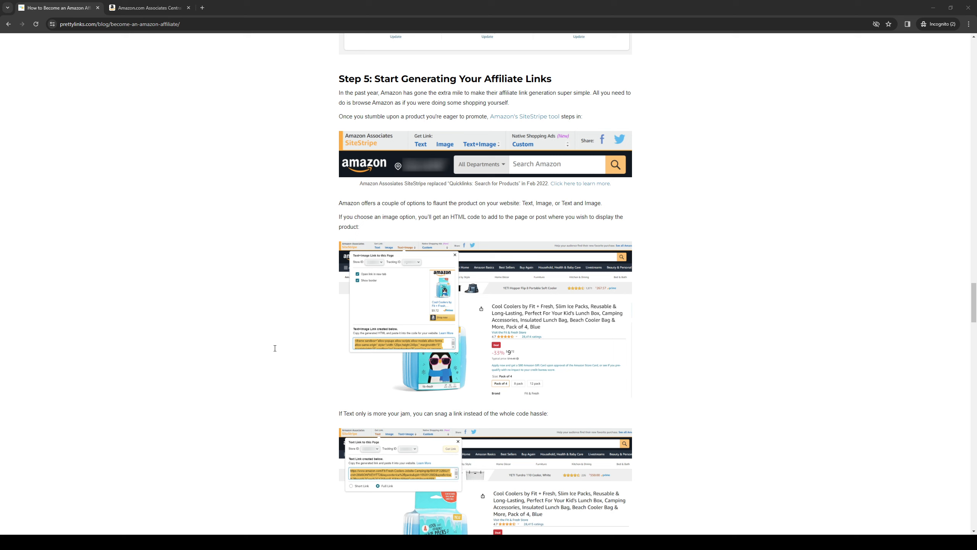
{"action": "mouse_move", "coordinate": [488, 317]}
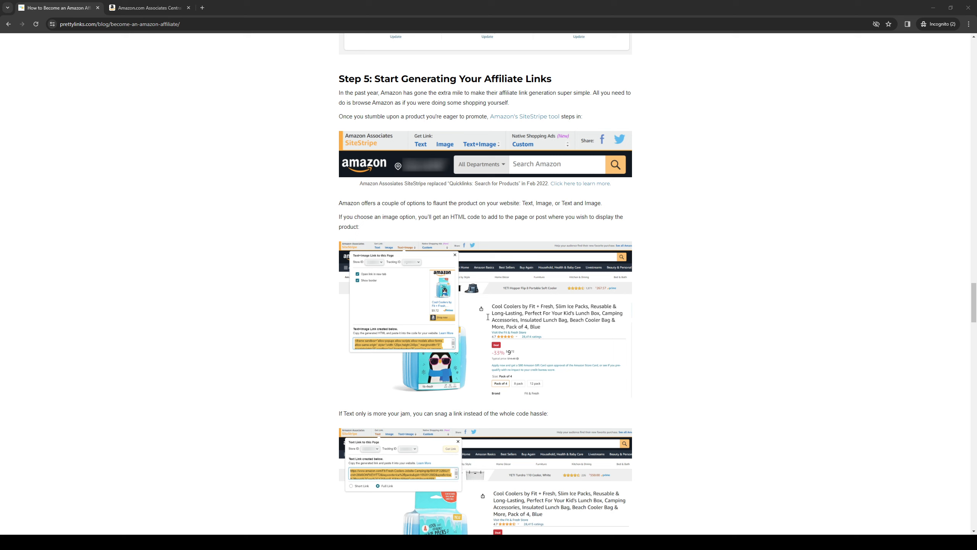
{"action": "mouse_move", "coordinate": [244, 235]}
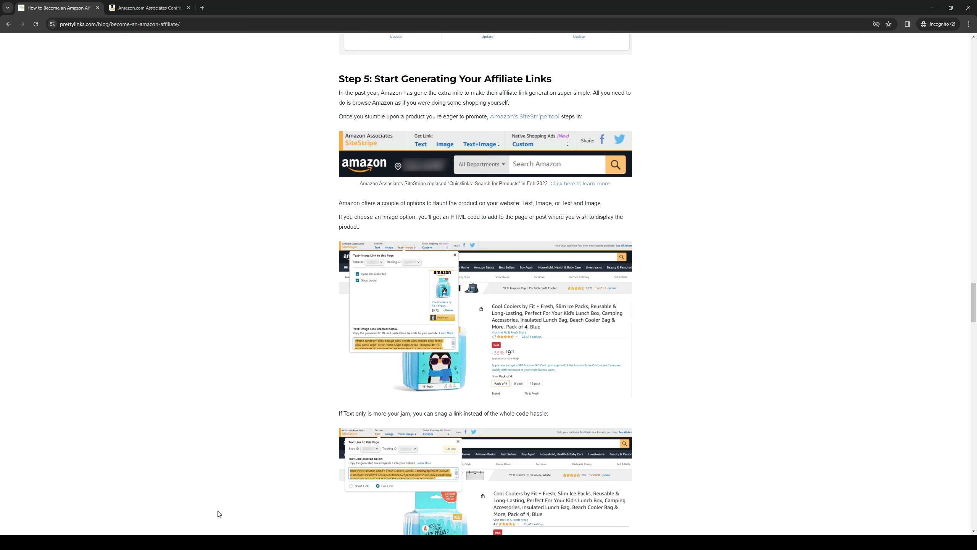
{"action": "mouse_move", "coordinate": [592, 361]}
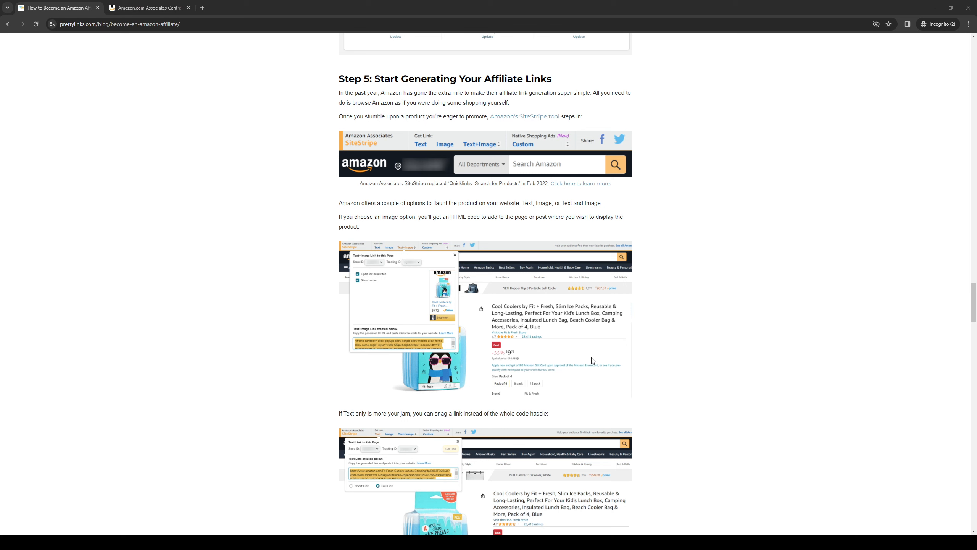